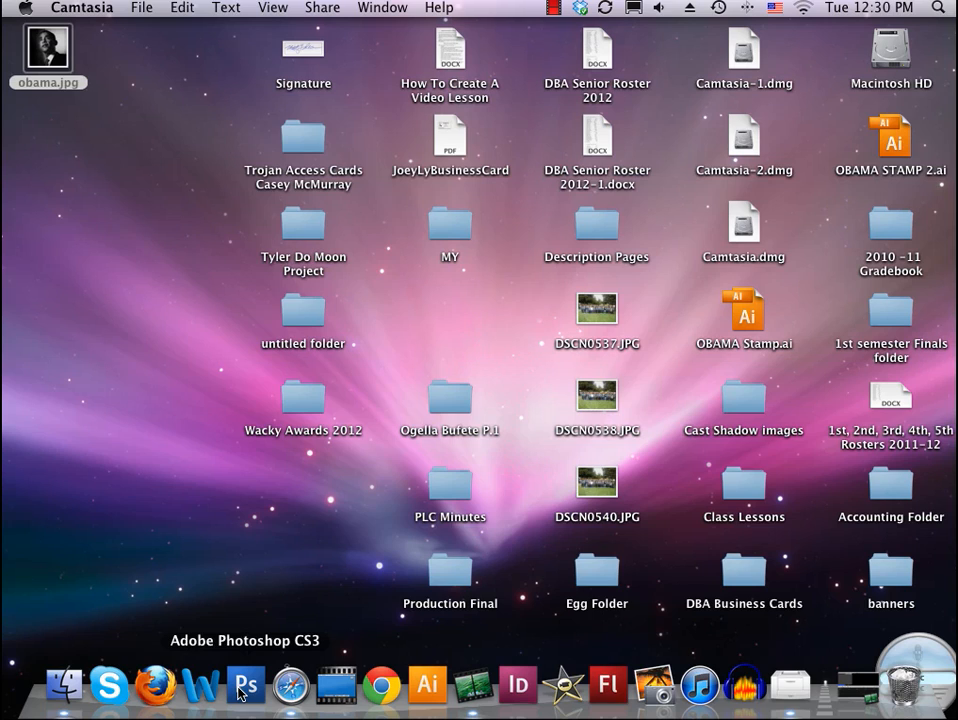
mouse_move(256, 700)
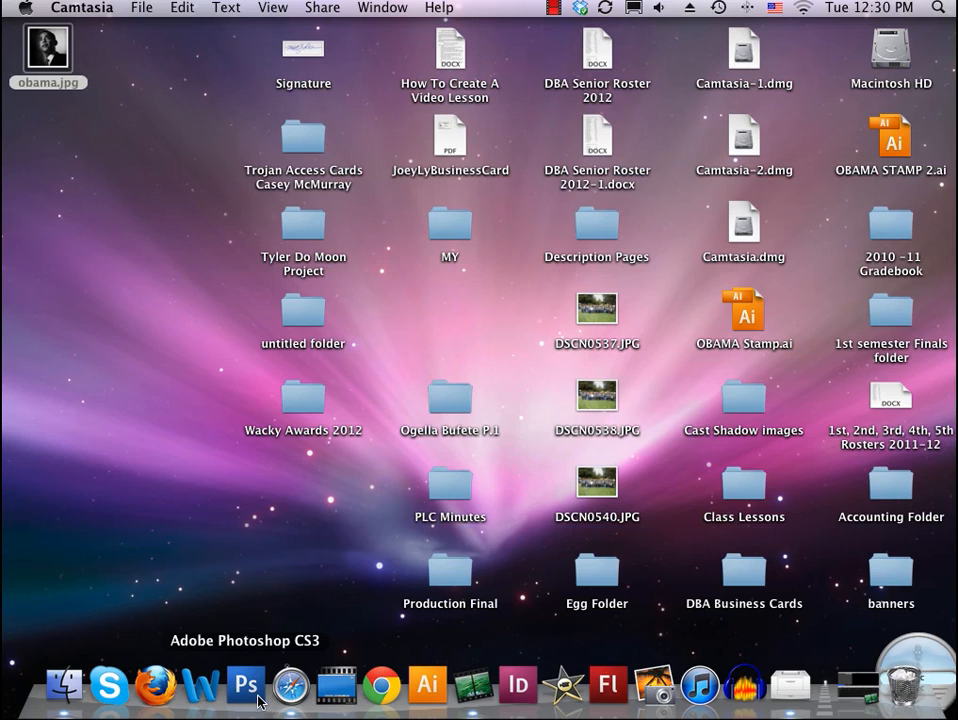
mouse_move(427, 685)
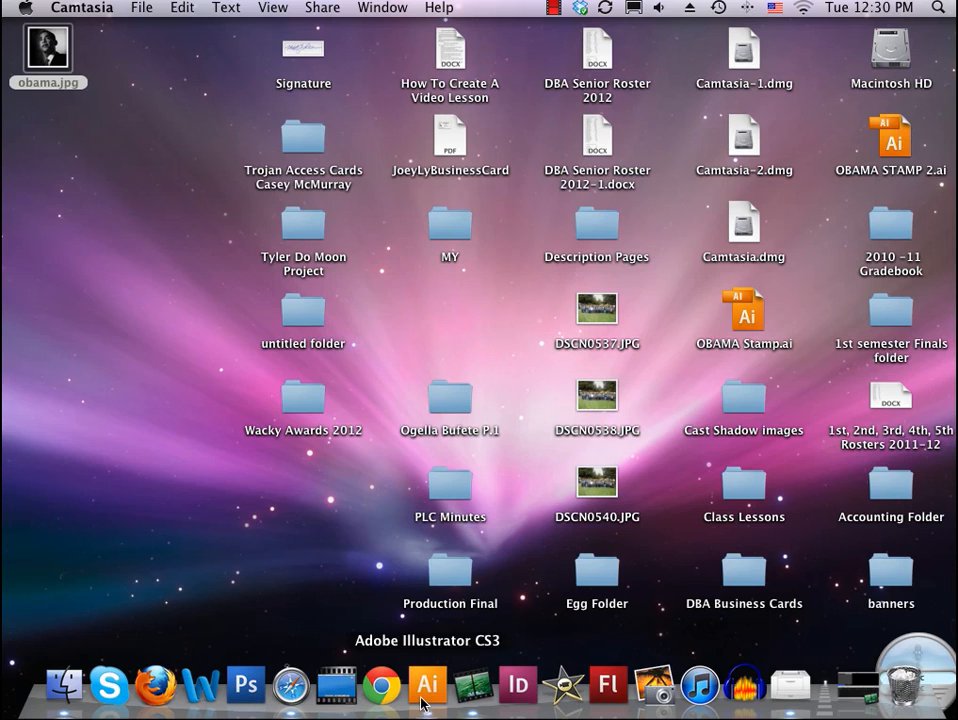
- Launch Adobe Illustrator CS3 from its Dock icon
click(427, 685)
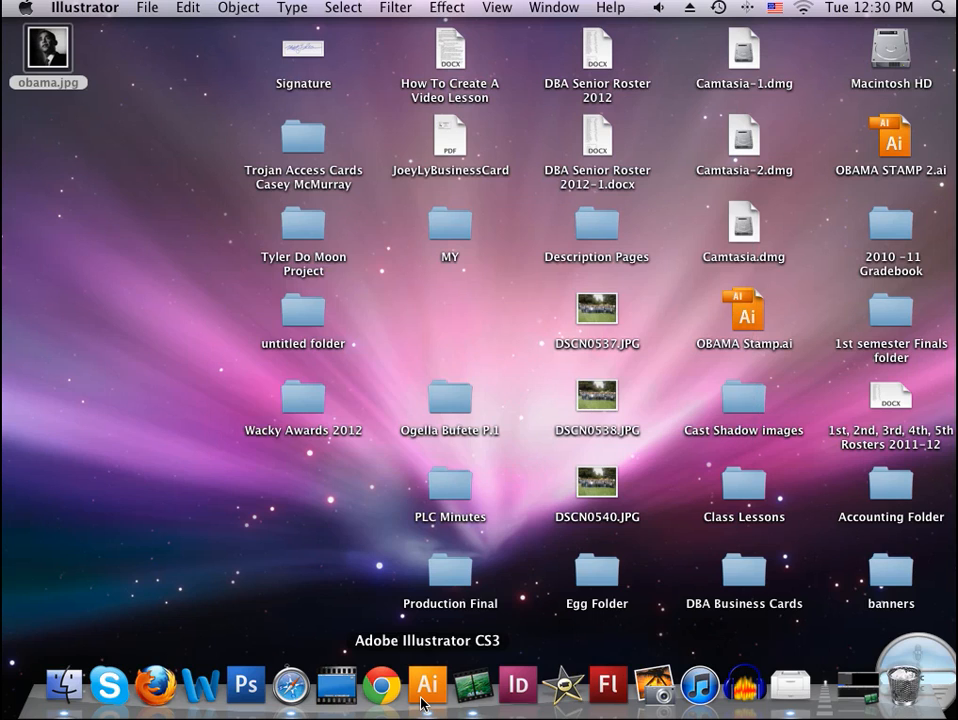
click(426, 685)
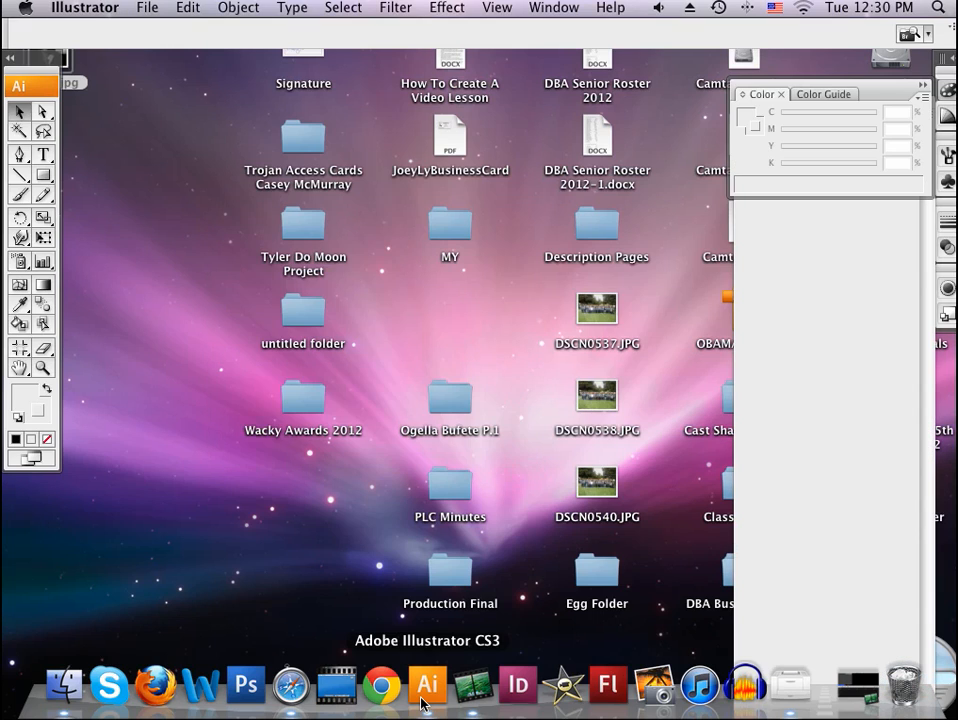
mouse_move(199, 76)
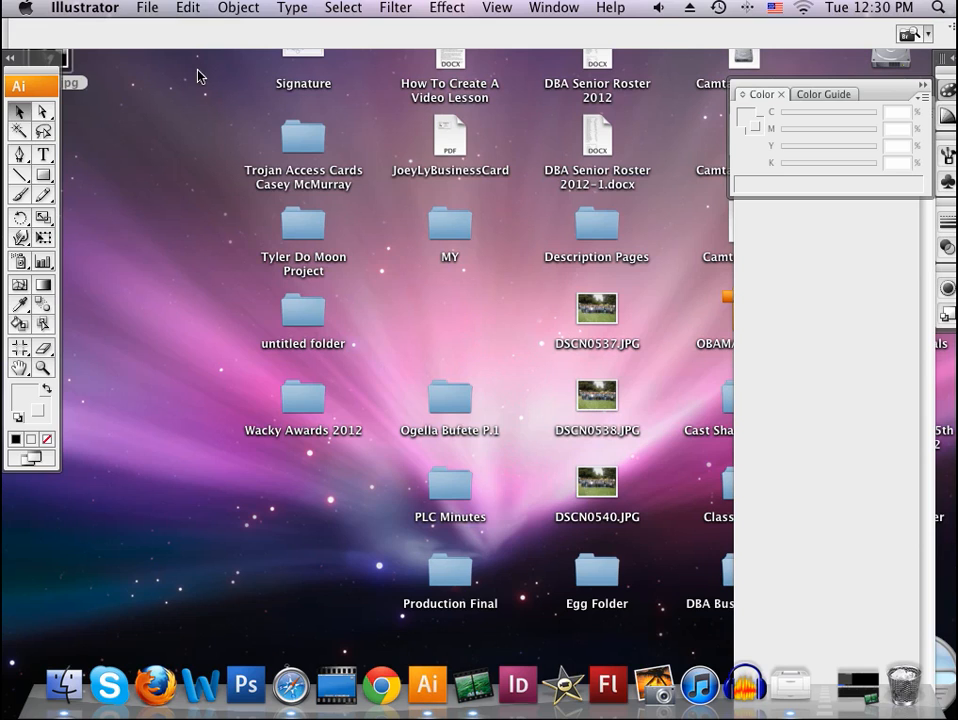
- Create a new document titled 'Obama Stamp', keeping Letter size and CMYK
click(147, 7)
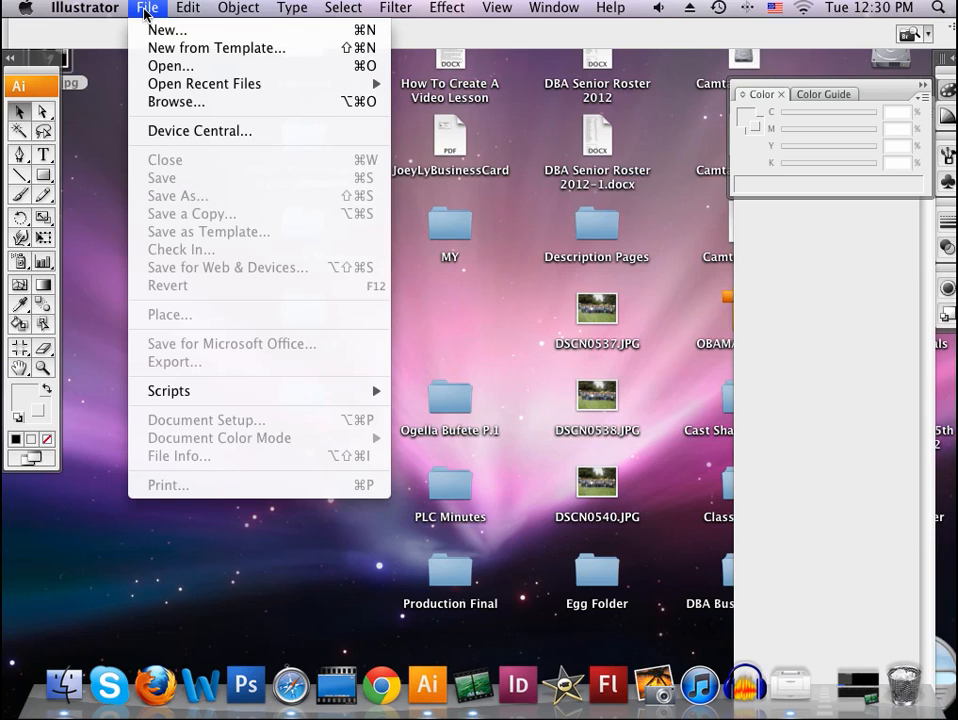
click(166, 29)
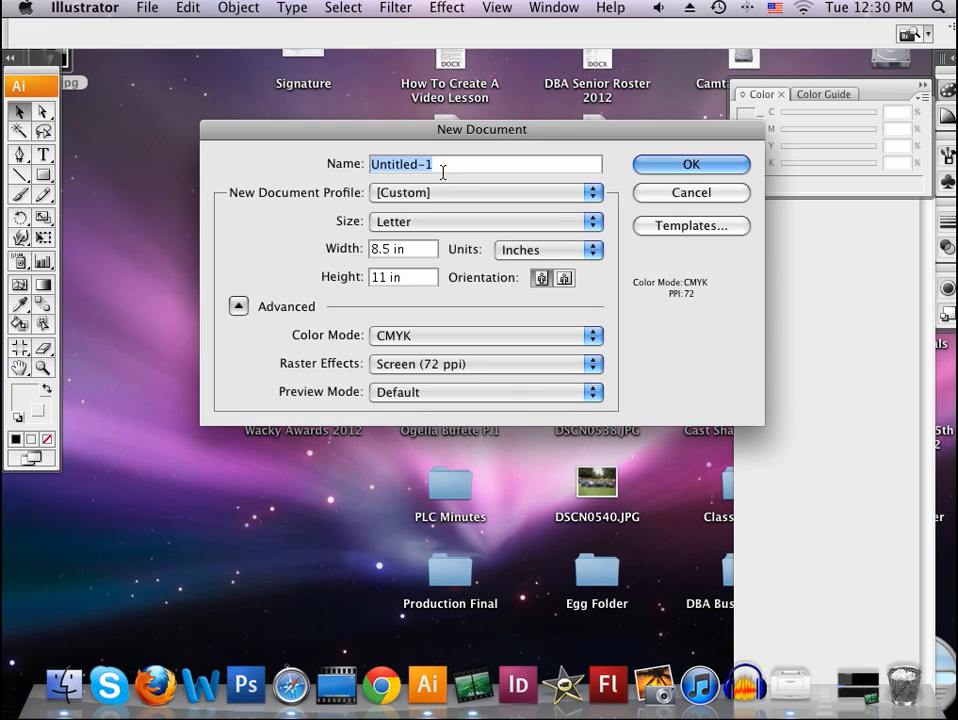
text(Ob)
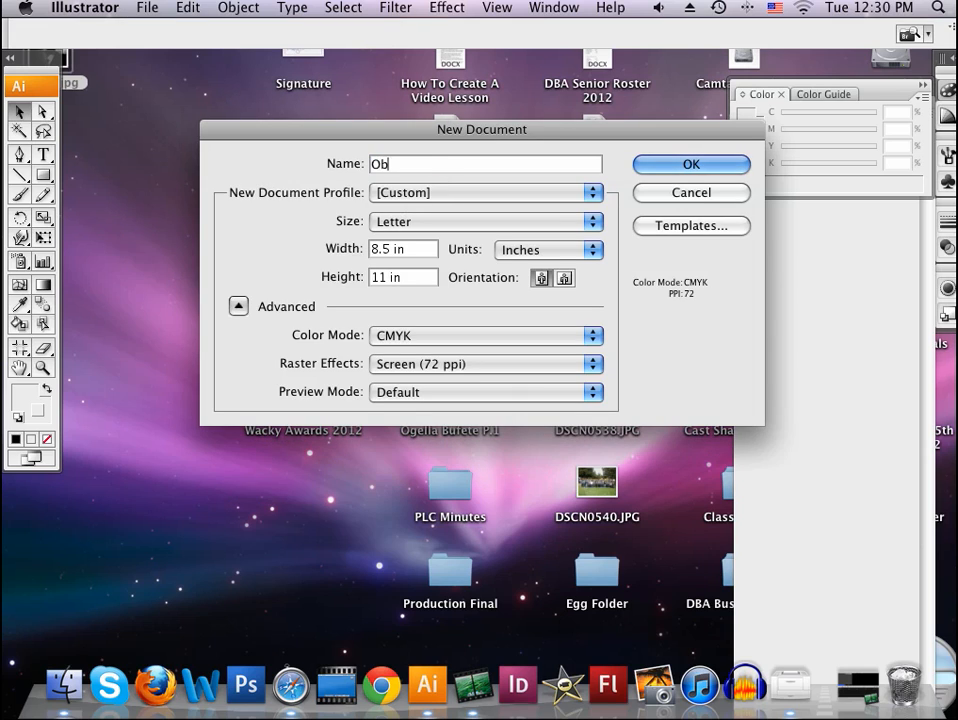
text(ama)
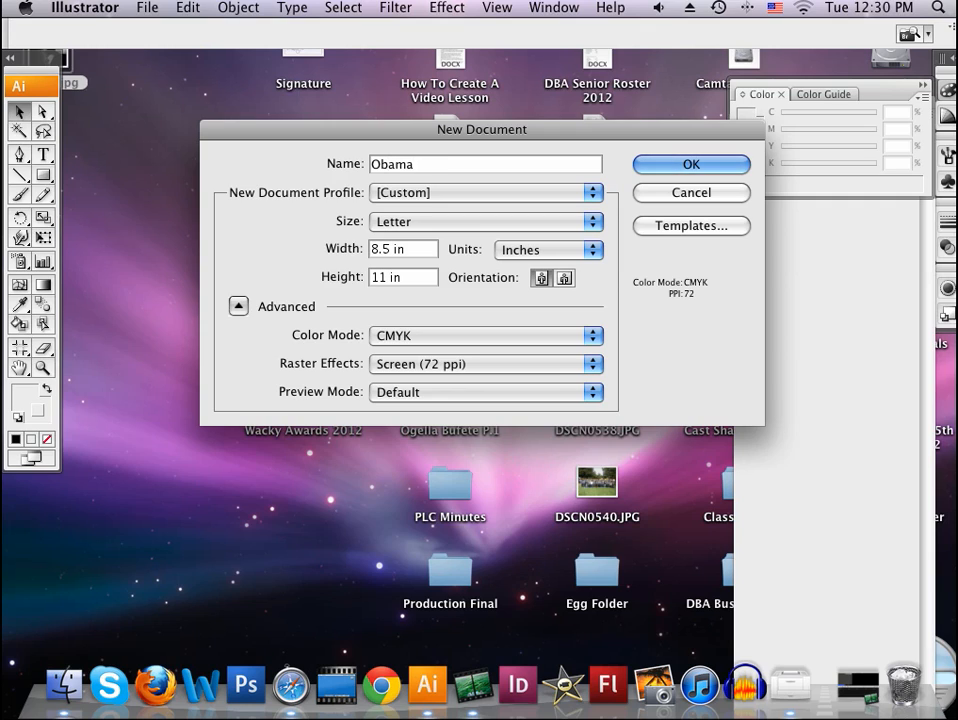
text(Stamp)
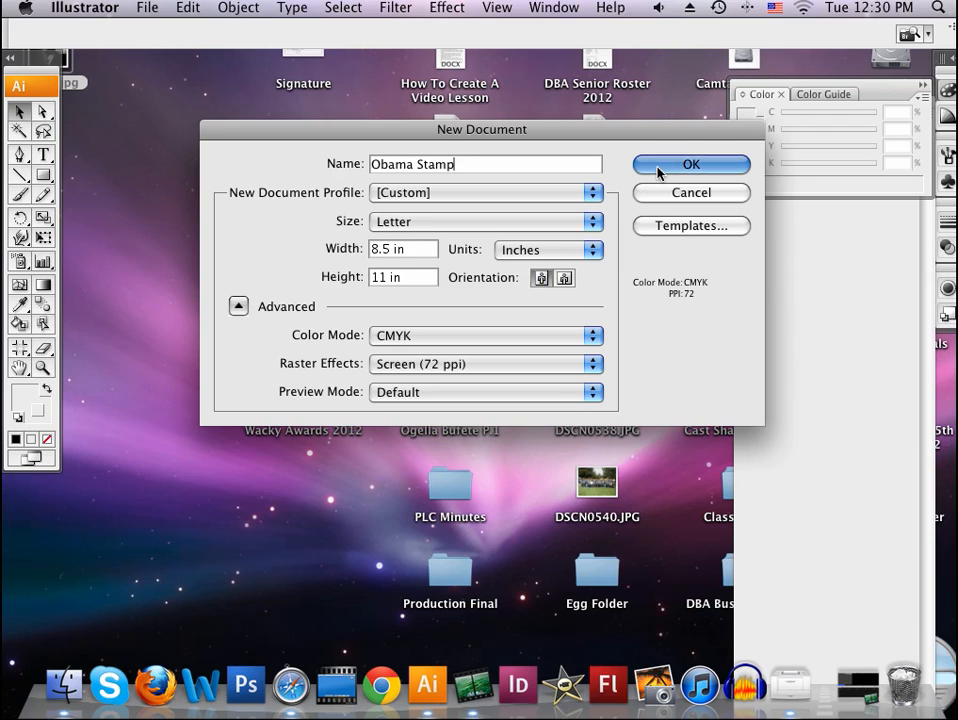
click(691, 164)
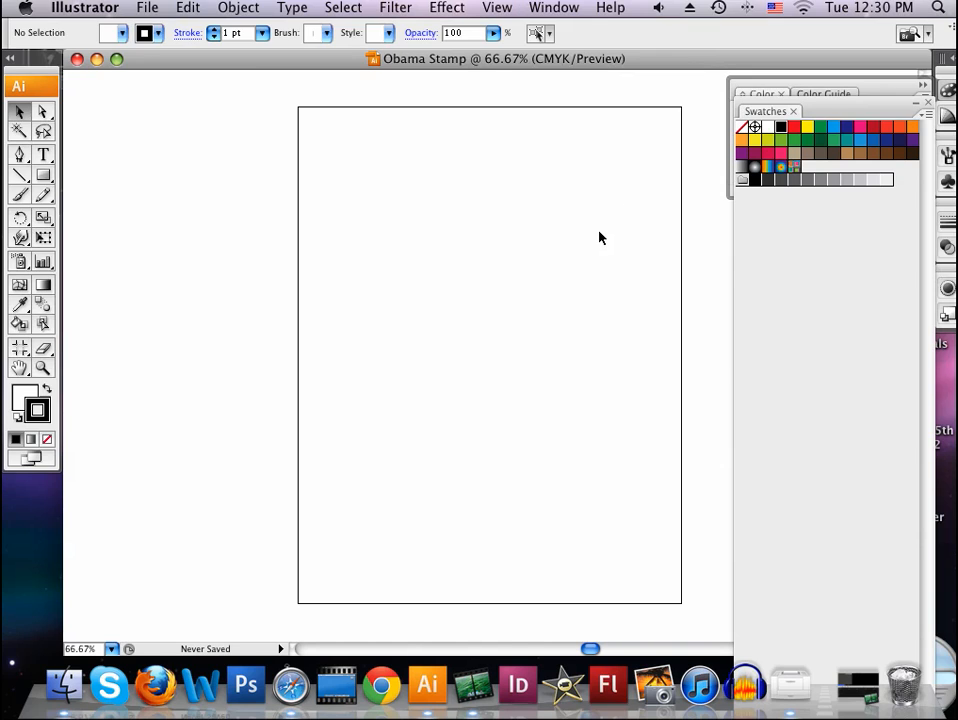
- Turn on page rulers with Cmd+R
key(cmd+r)
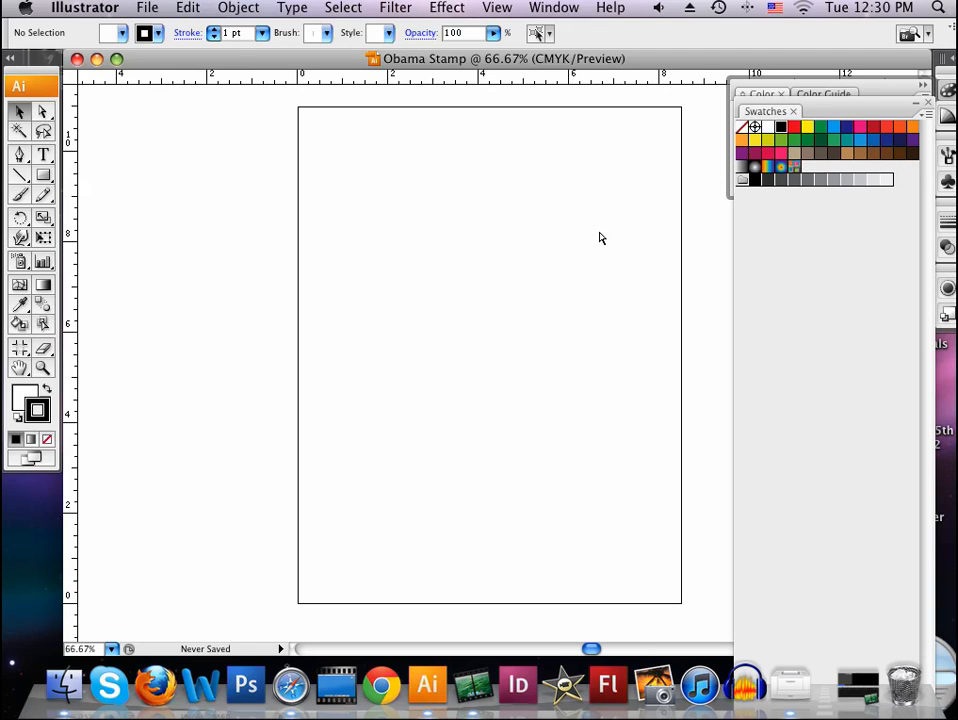
mouse_move(350, 144)
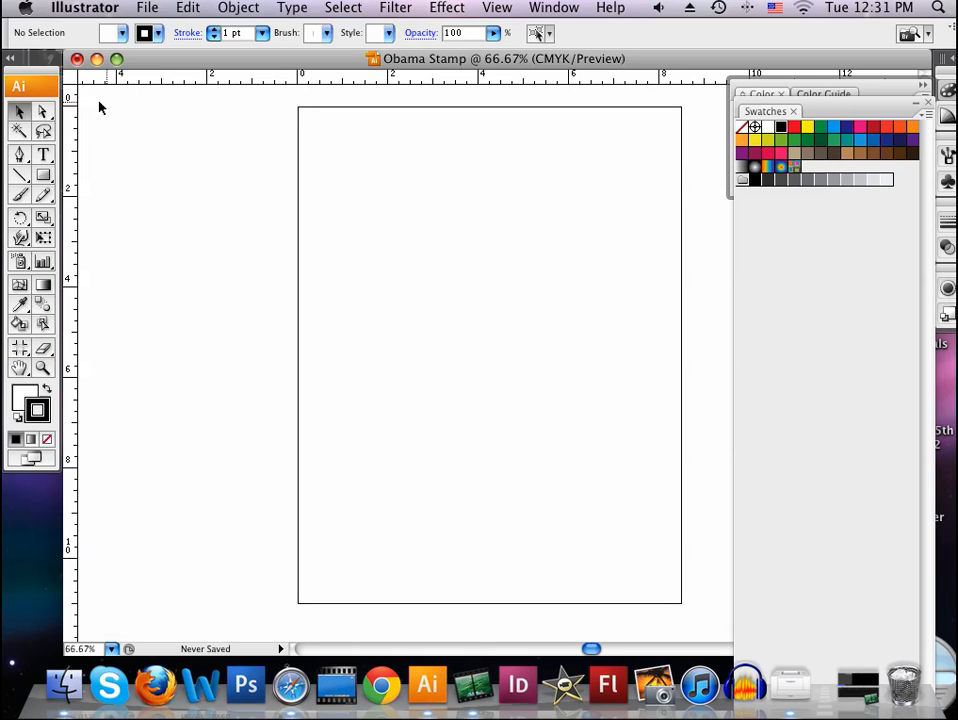
mouse_move(390, 130)
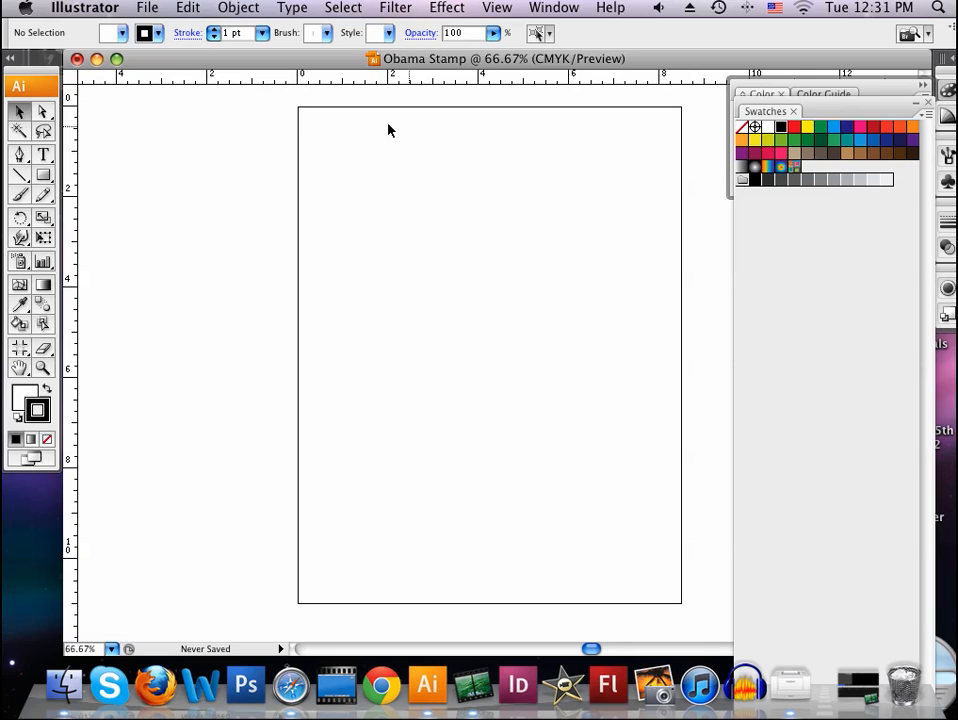
mouse_move(462, 218)
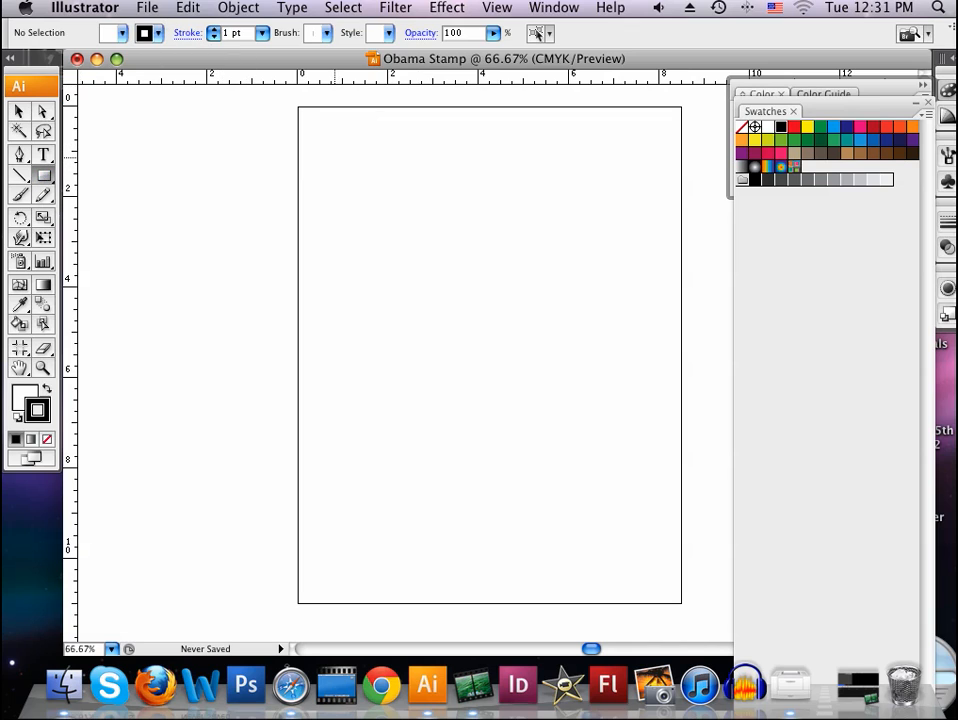
mouse_move(42, 408)
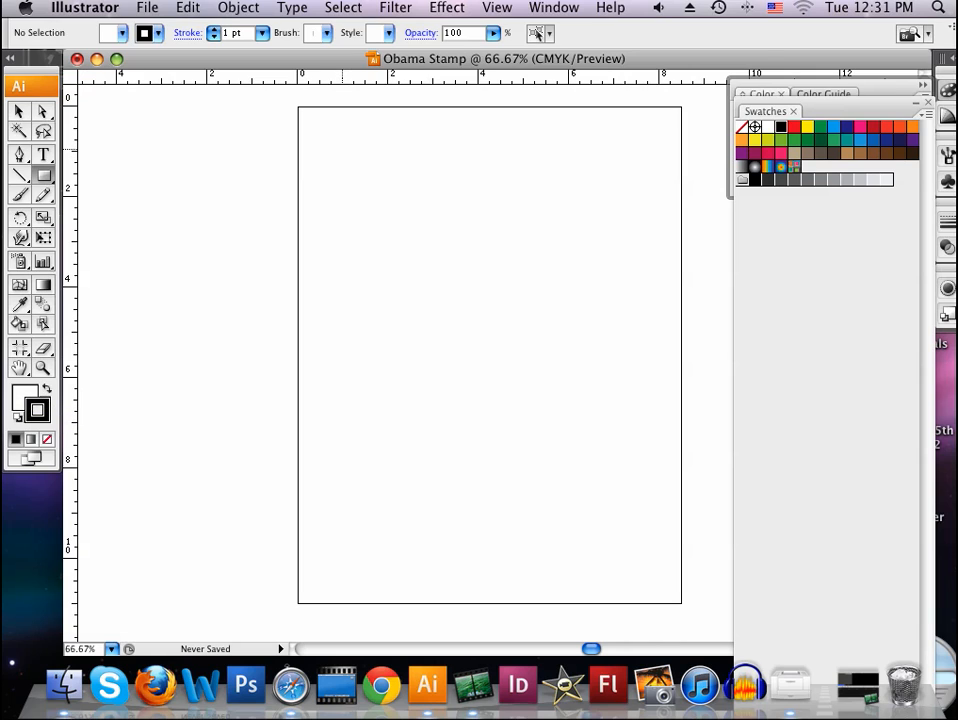
- Draw a small 2 pt stroked rectangle near the artboard's top-left corner
drag(343, 147, 417, 178)
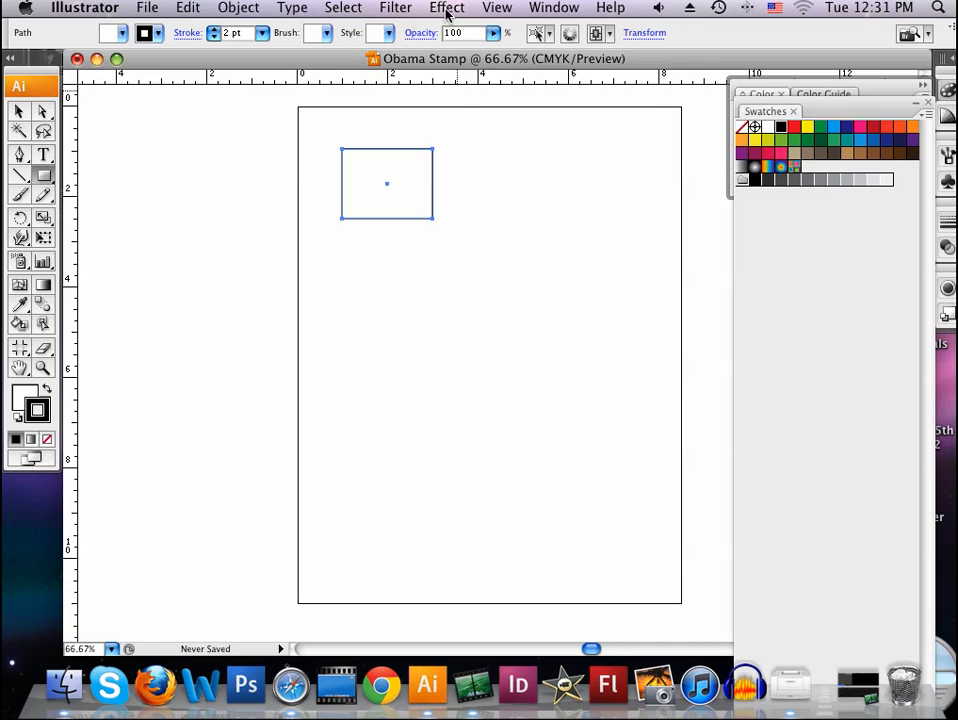
- Apply a Zig Zag effect with smooth points, 23 ridges and 0.01 in size
click(446, 8)
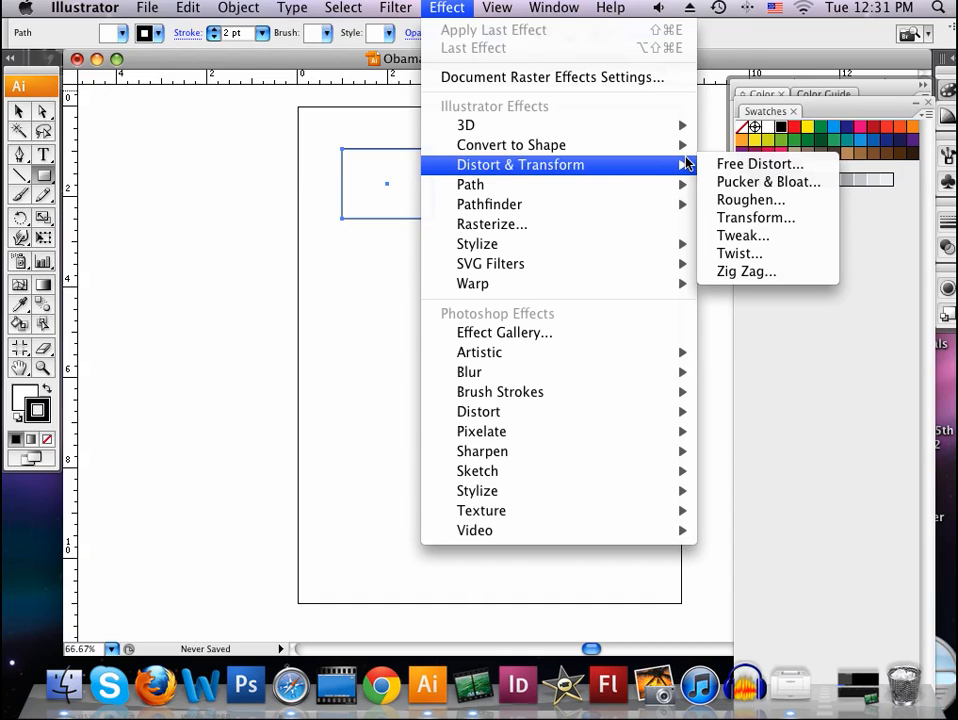
mouse_move(740, 253)
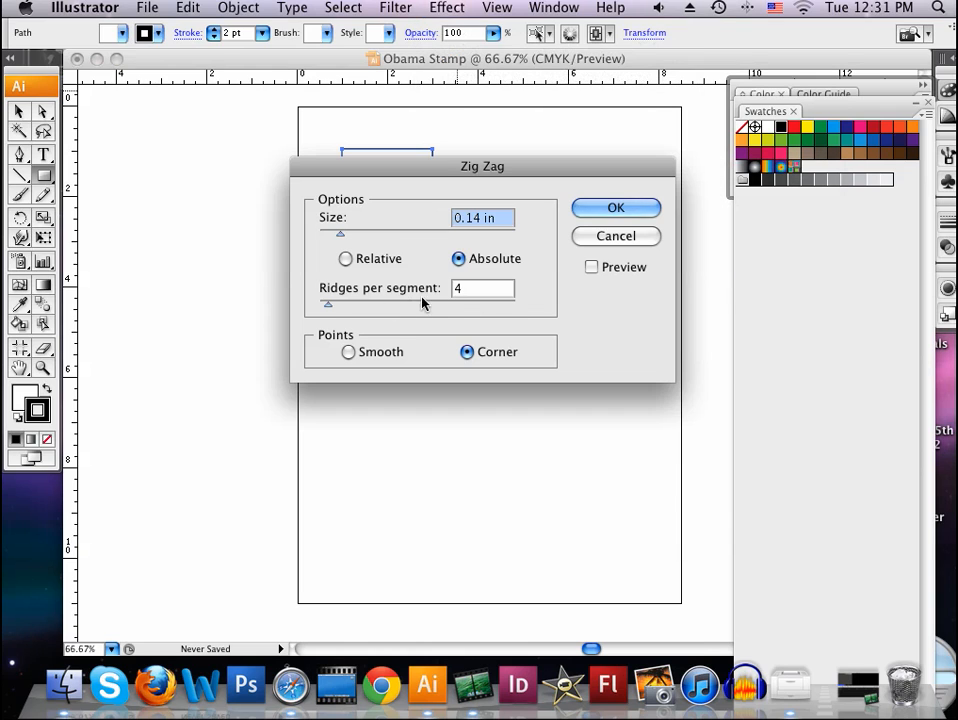
mouse_move(337, 292)
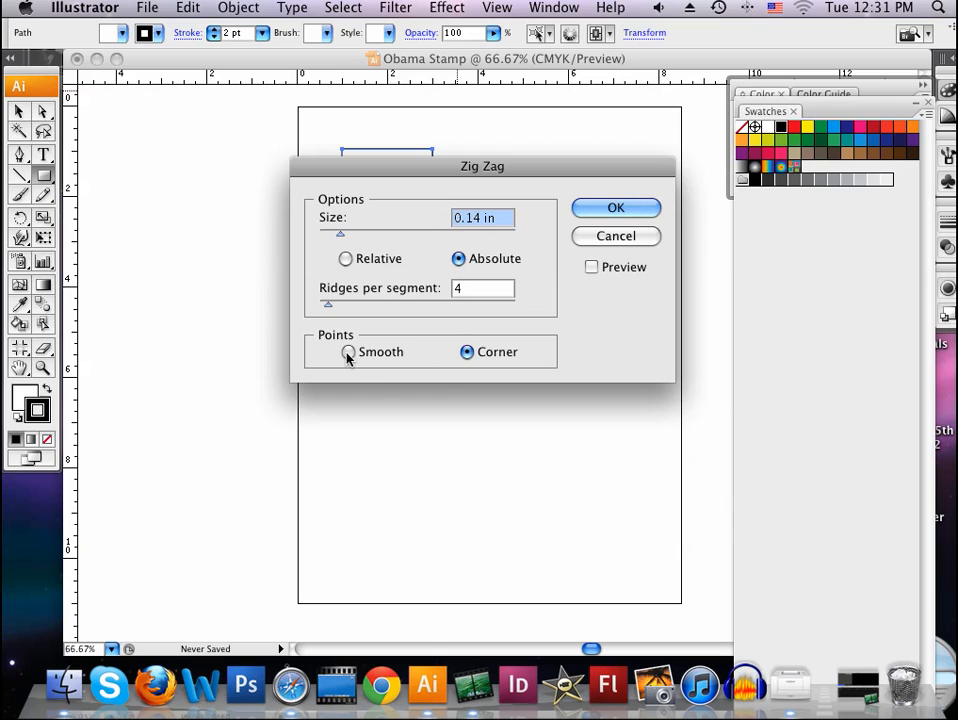
click(347, 352)
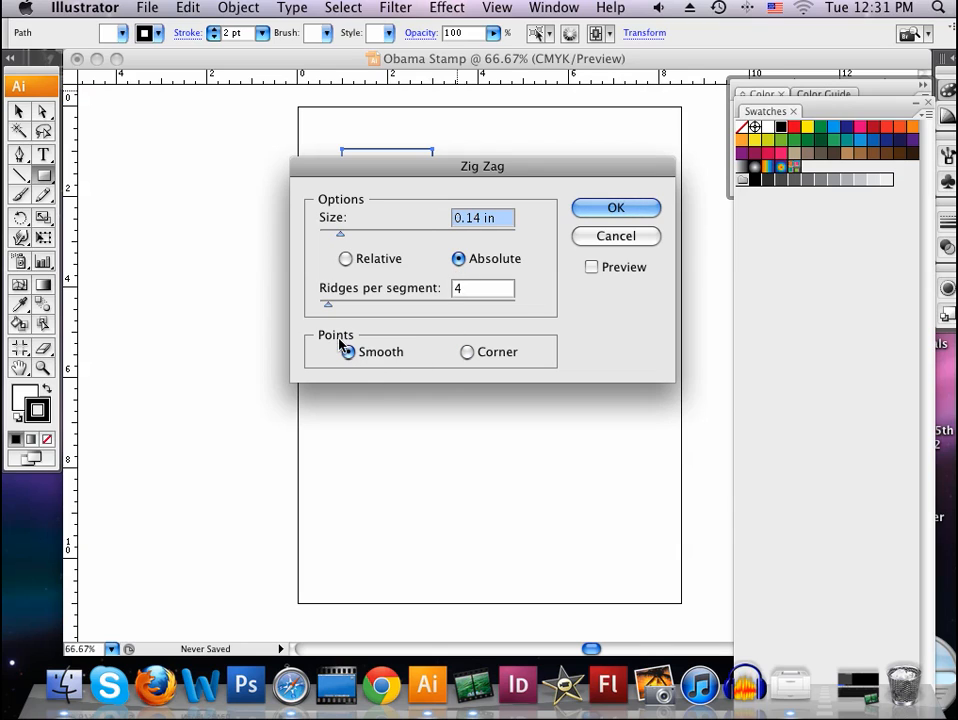
click(346, 351)
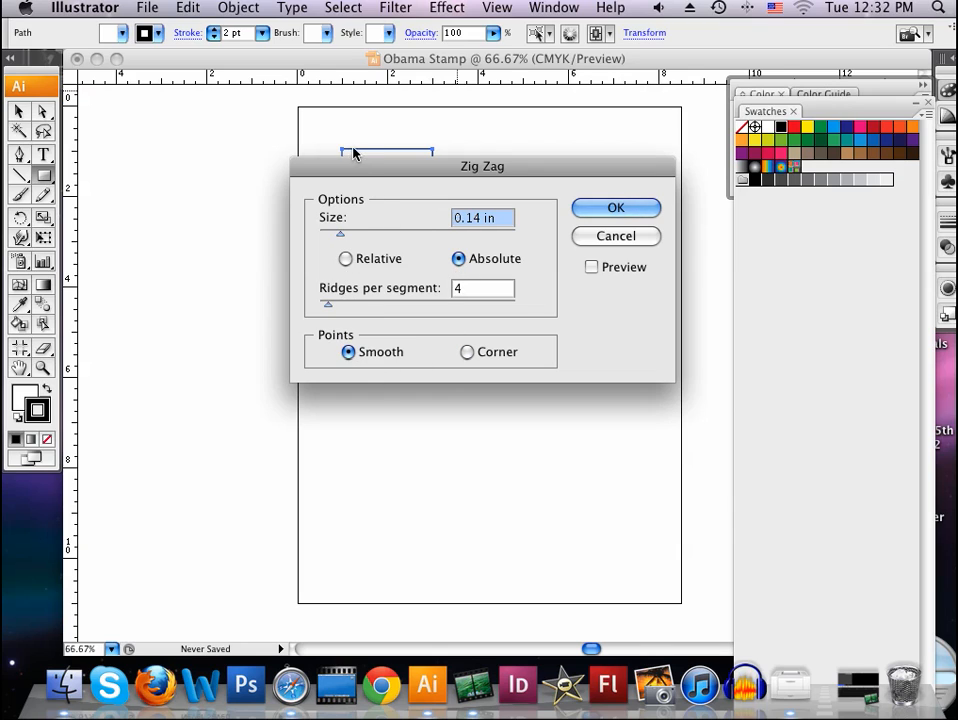
mouse_move(388, 152)
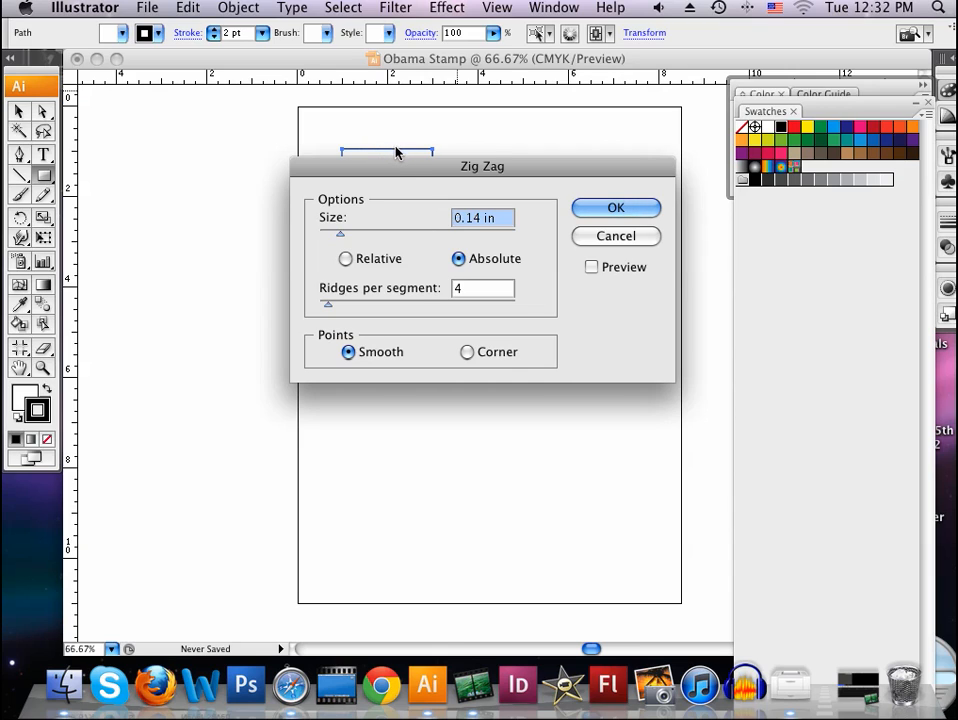
mouse_move(427, 343)
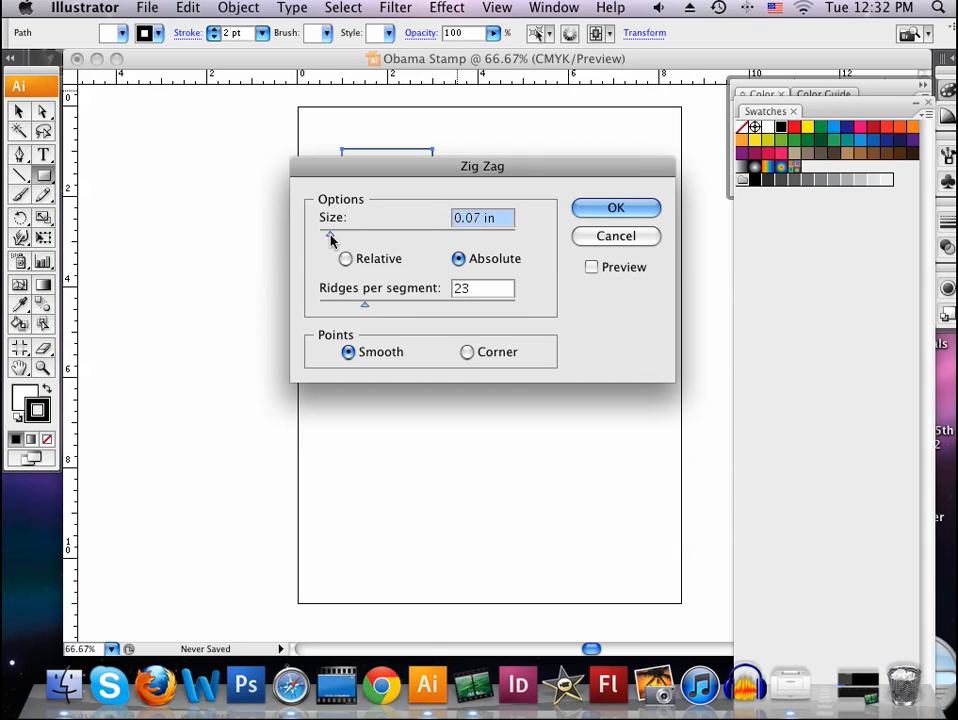
click(328, 241)
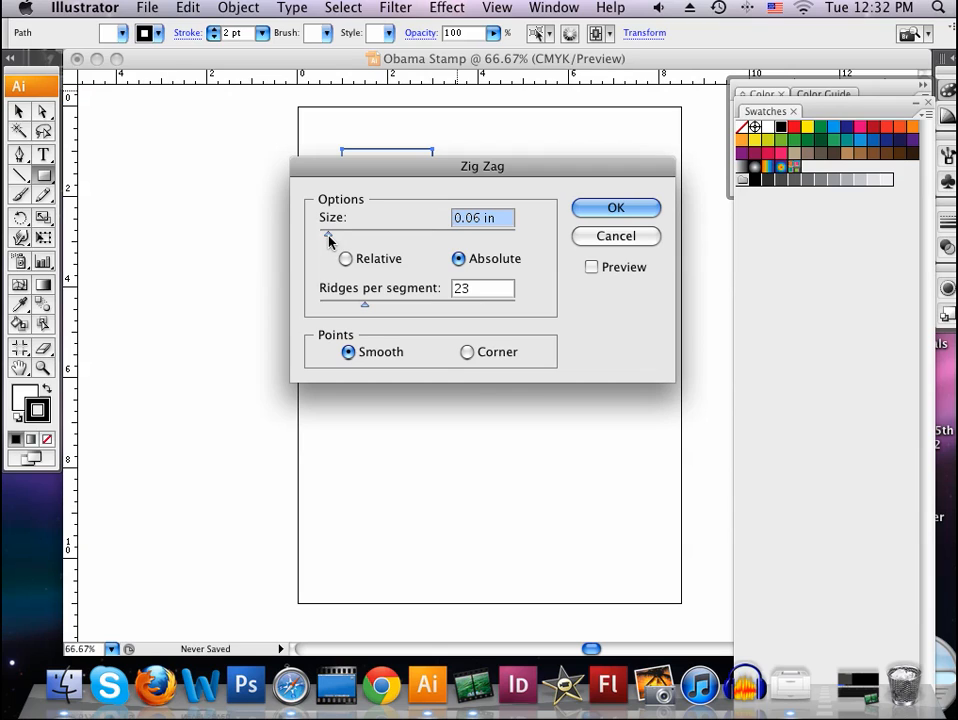
click(327, 237)
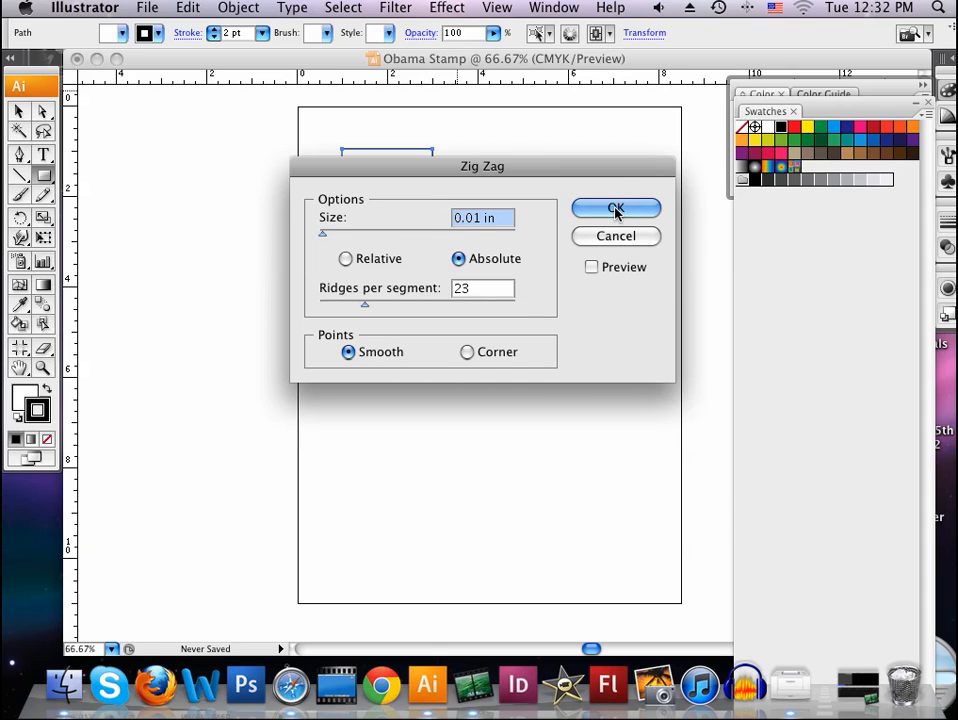
click(616, 208)
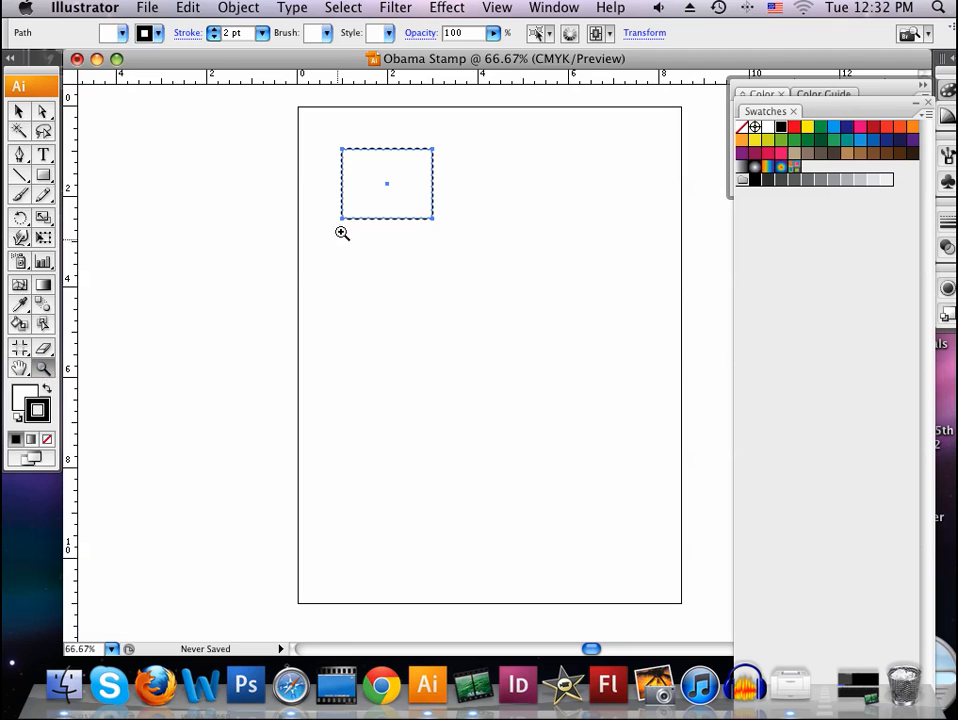
click(342, 232)
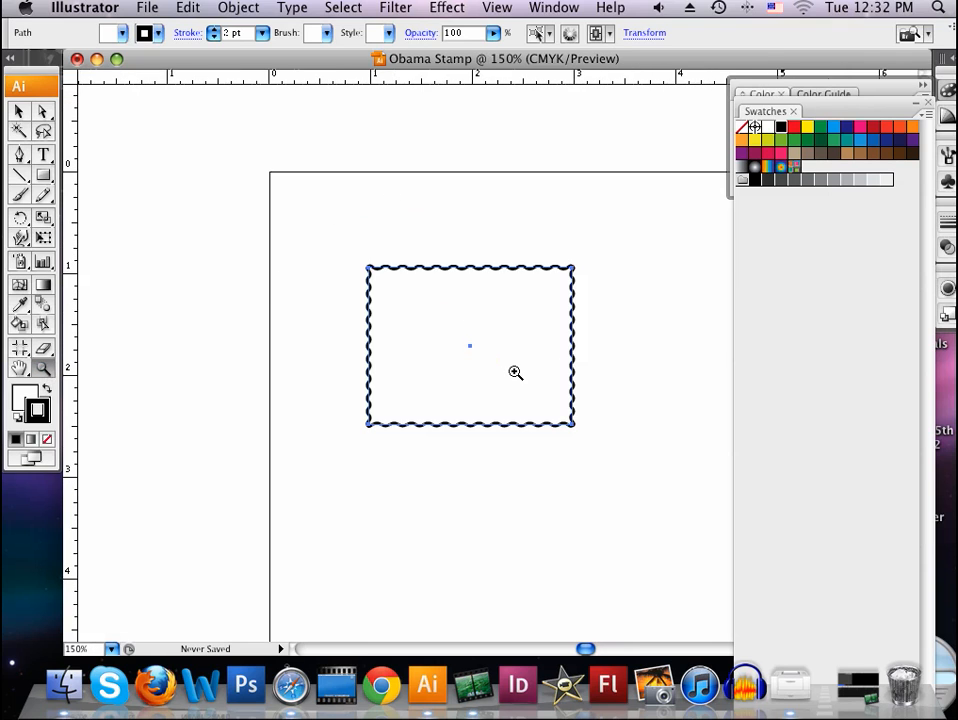
click(515, 373)
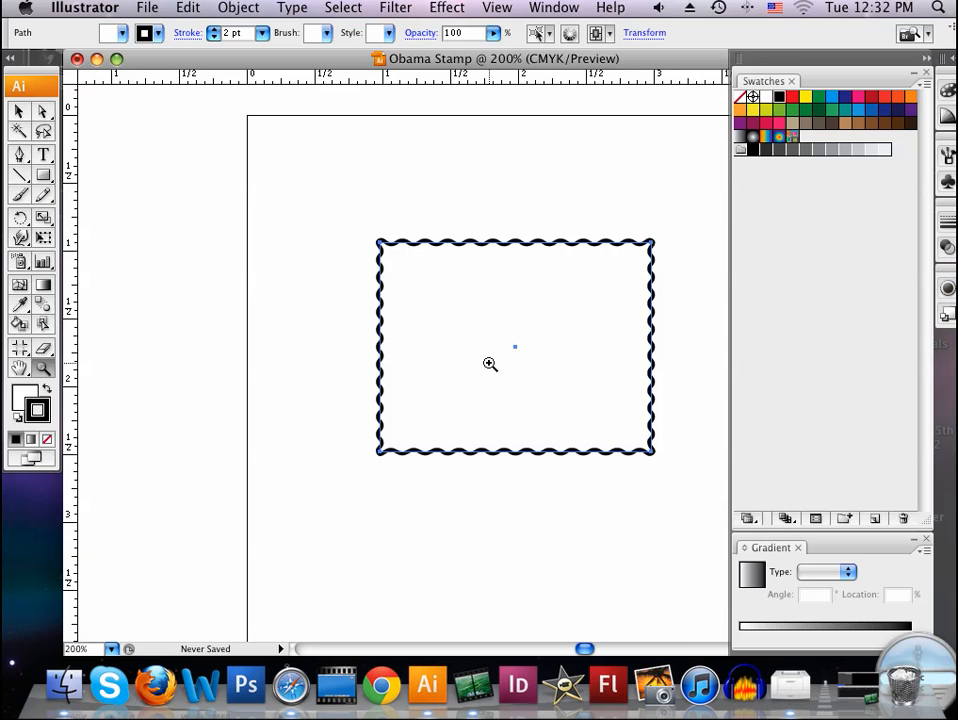
mouse_move(650, 275)
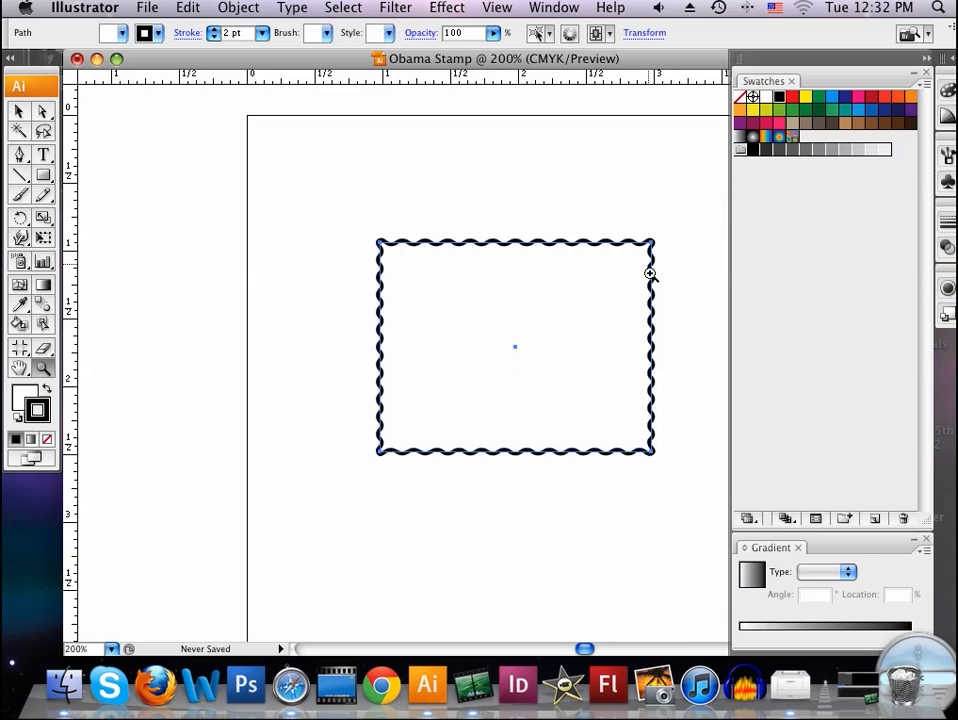
mouse_move(385, 252)
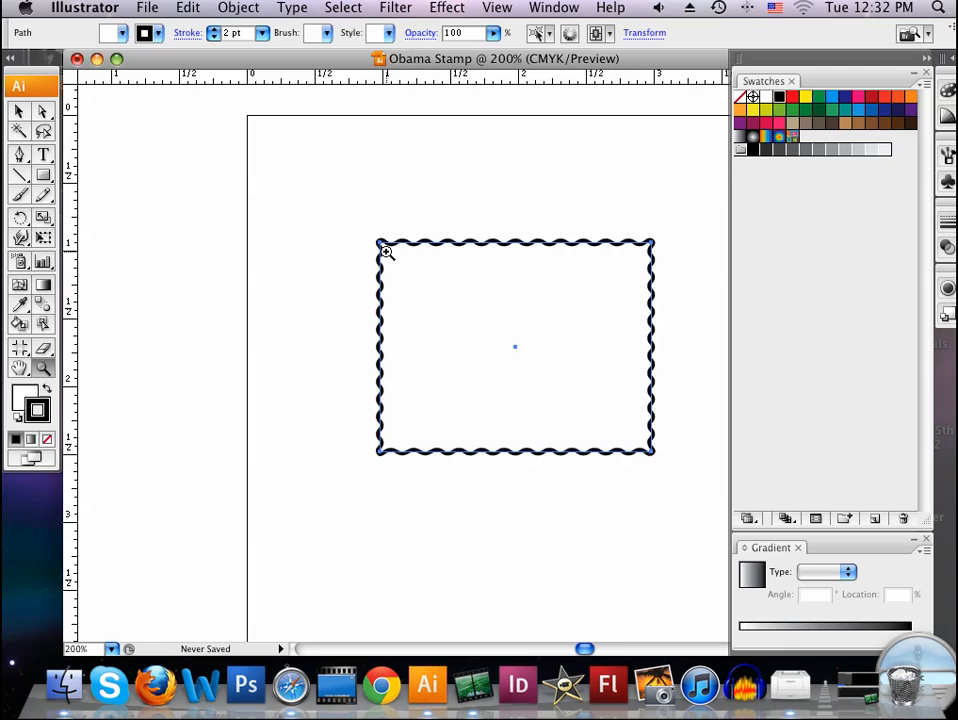
mouse_move(532, 253)
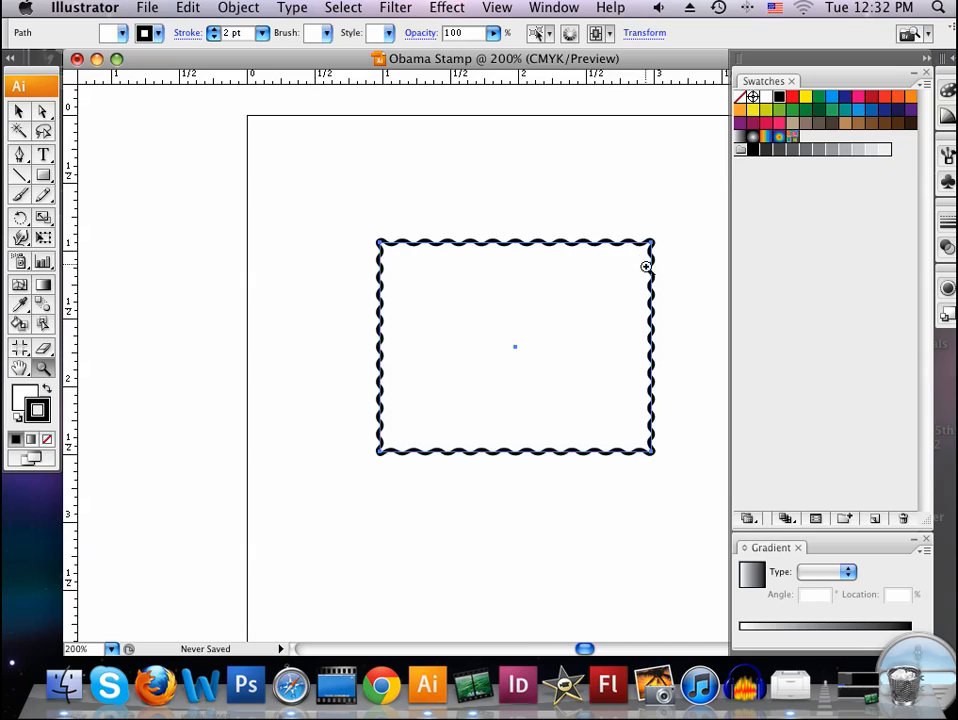
mouse_move(404, 281)
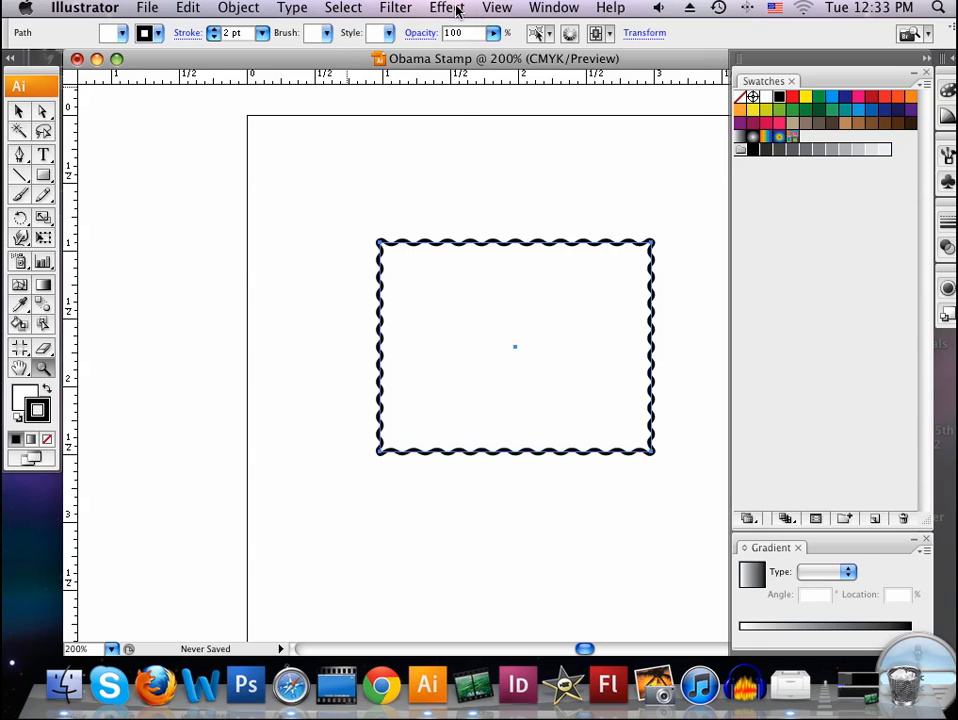
- Add a black drop shadow with 0.03 in X offset and 0.05 in Y offset
click(446, 7)
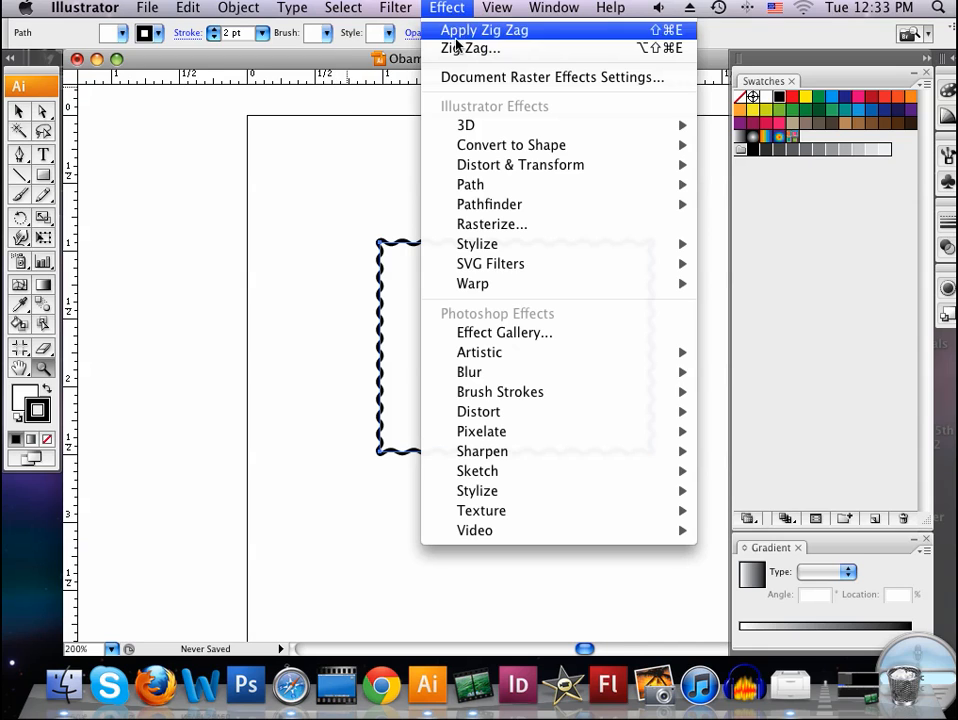
mouse_move(477, 244)
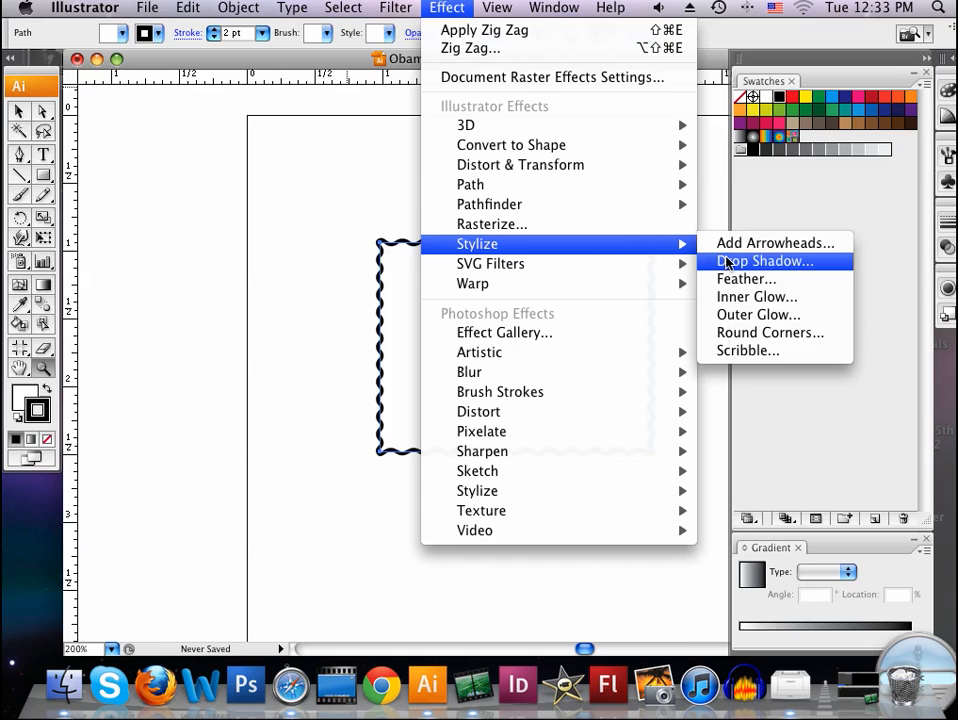
click(764, 261)
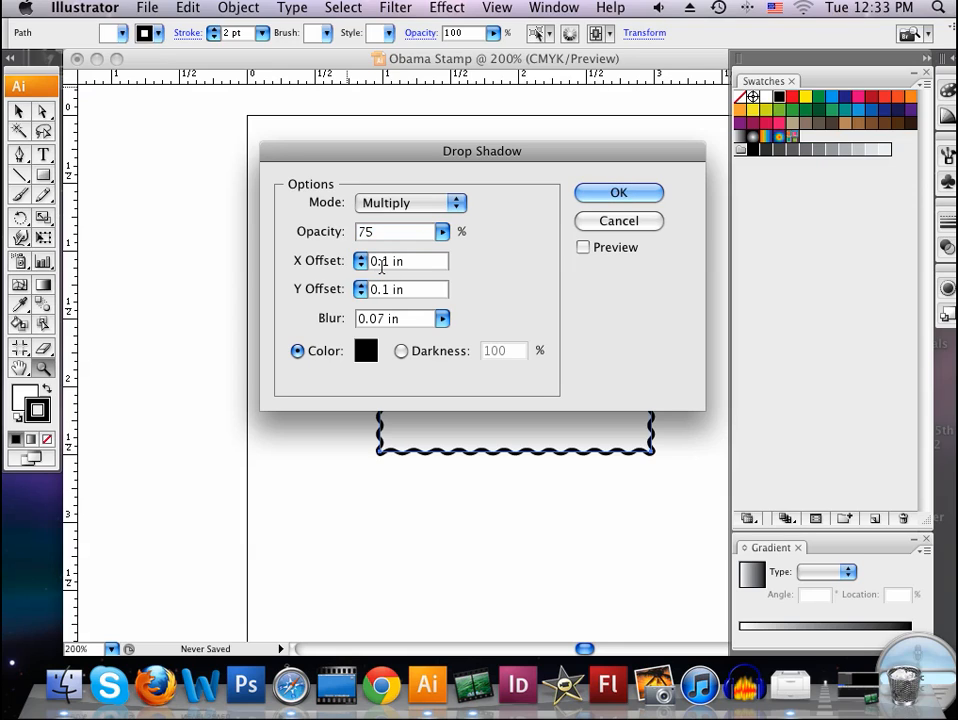
text(0.01 in)
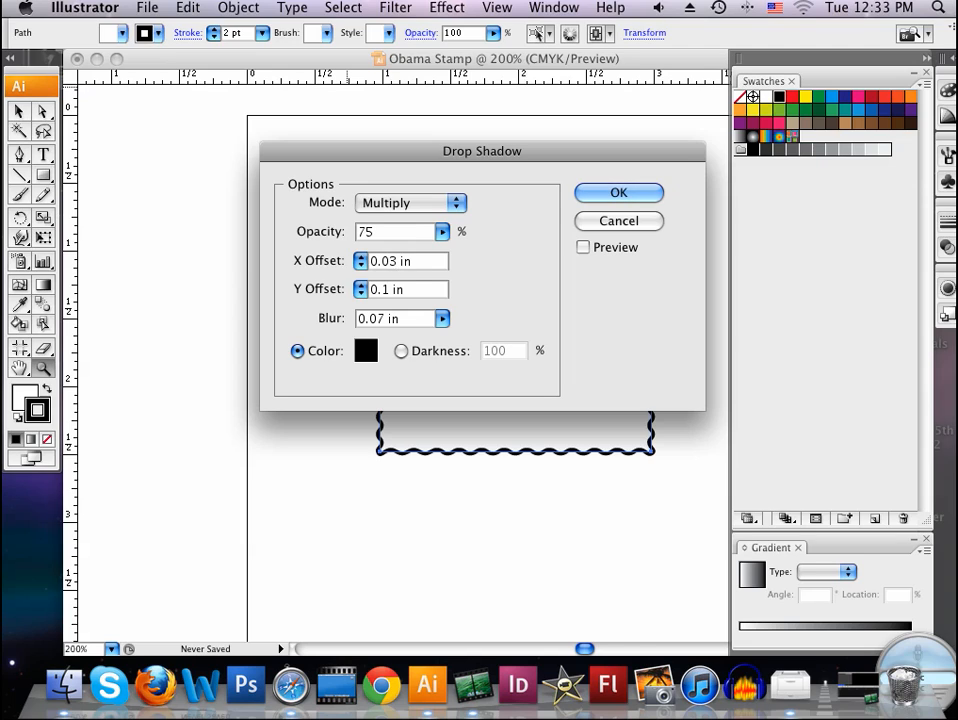
click(400, 289)
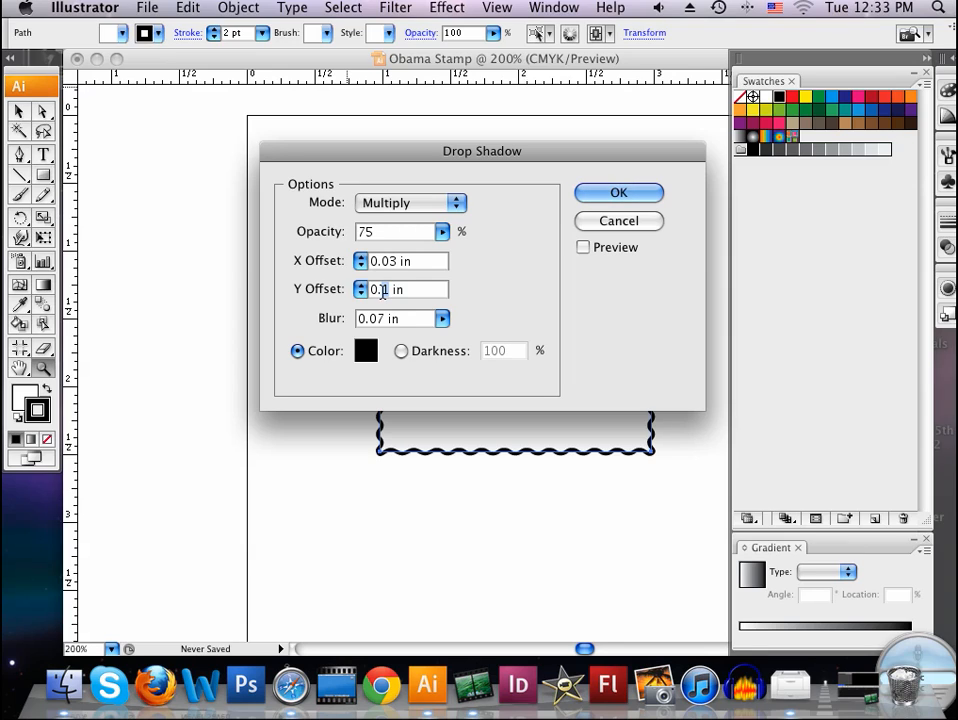
text(0.05)
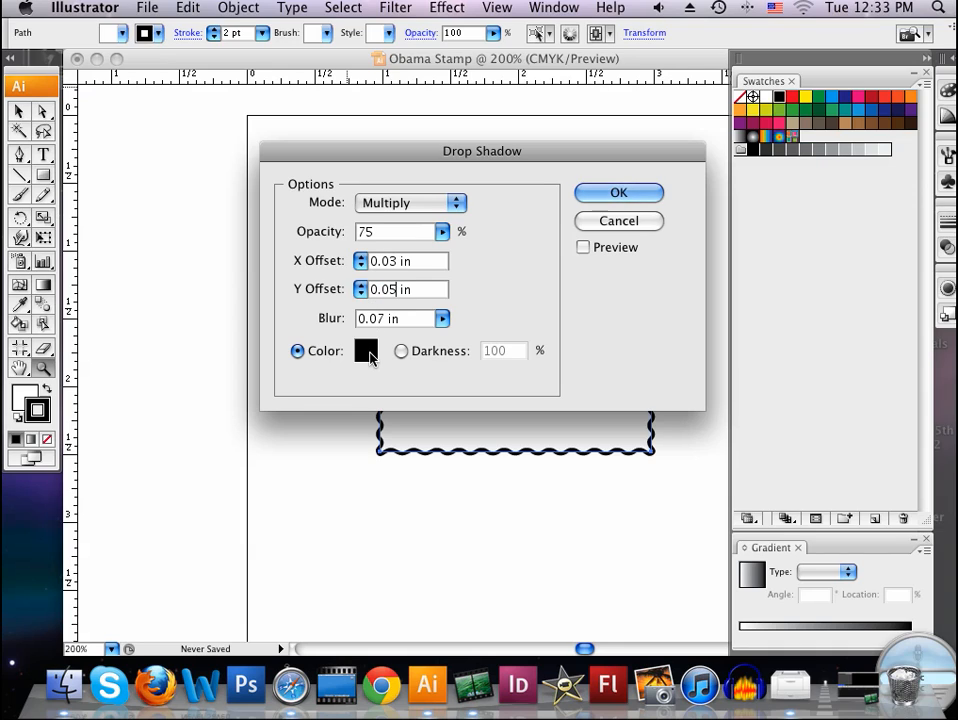
click(366, 351)
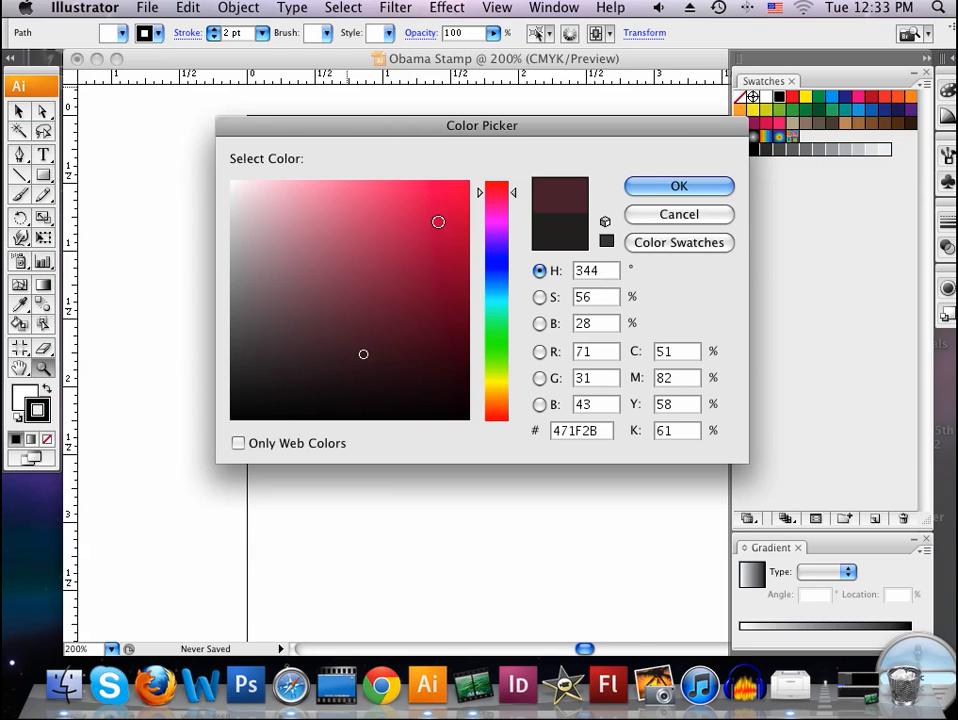
click(320, 325)
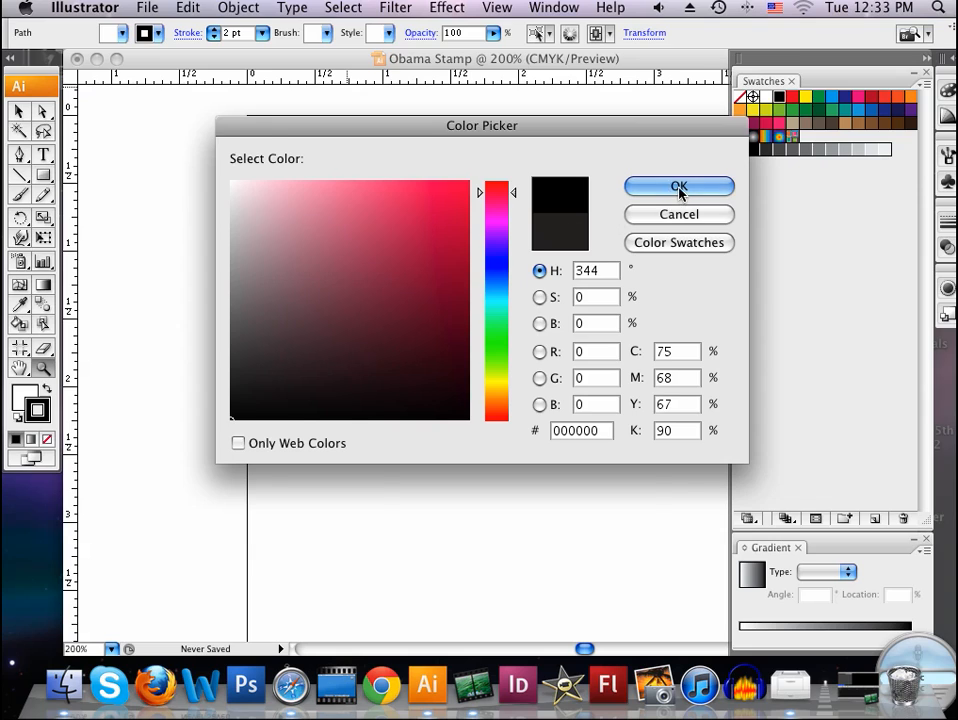
click(679, 187)
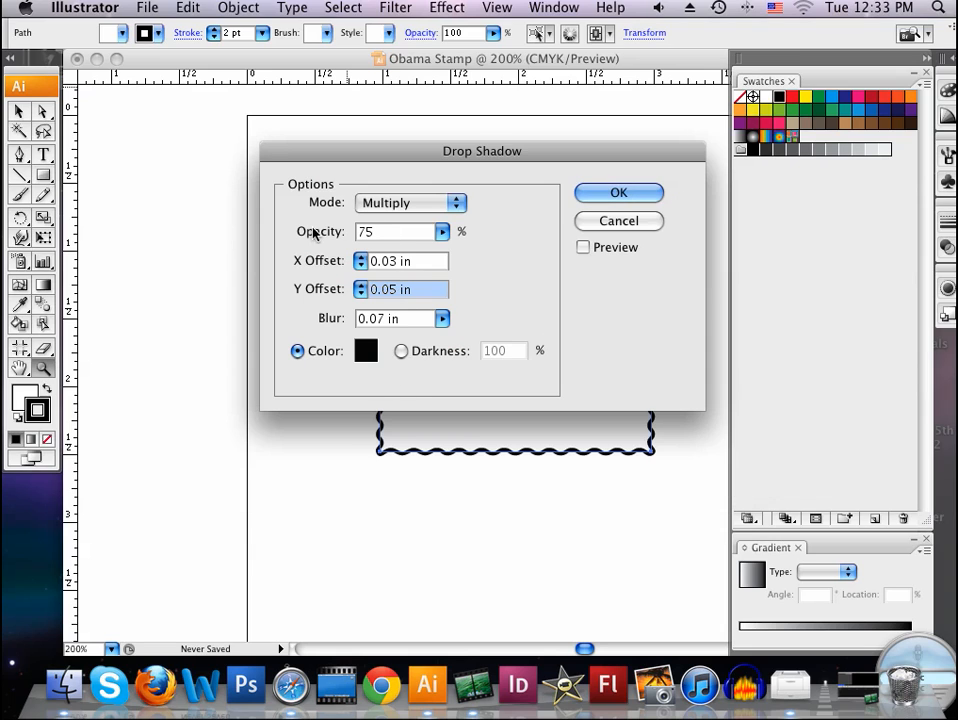
mouse_move(408, 208)
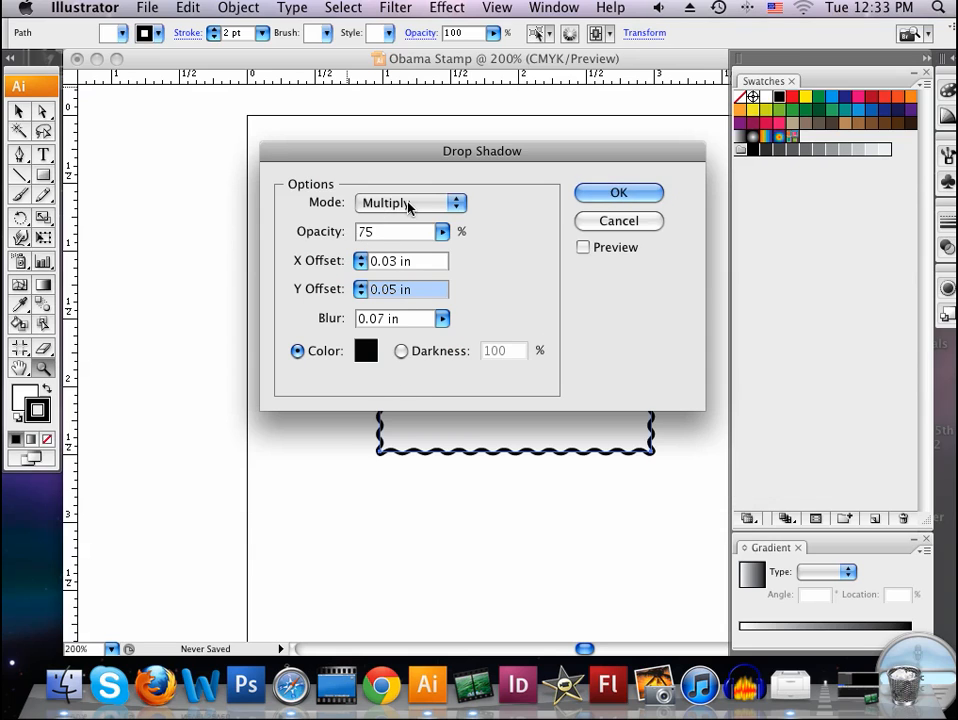
click(618, 192)
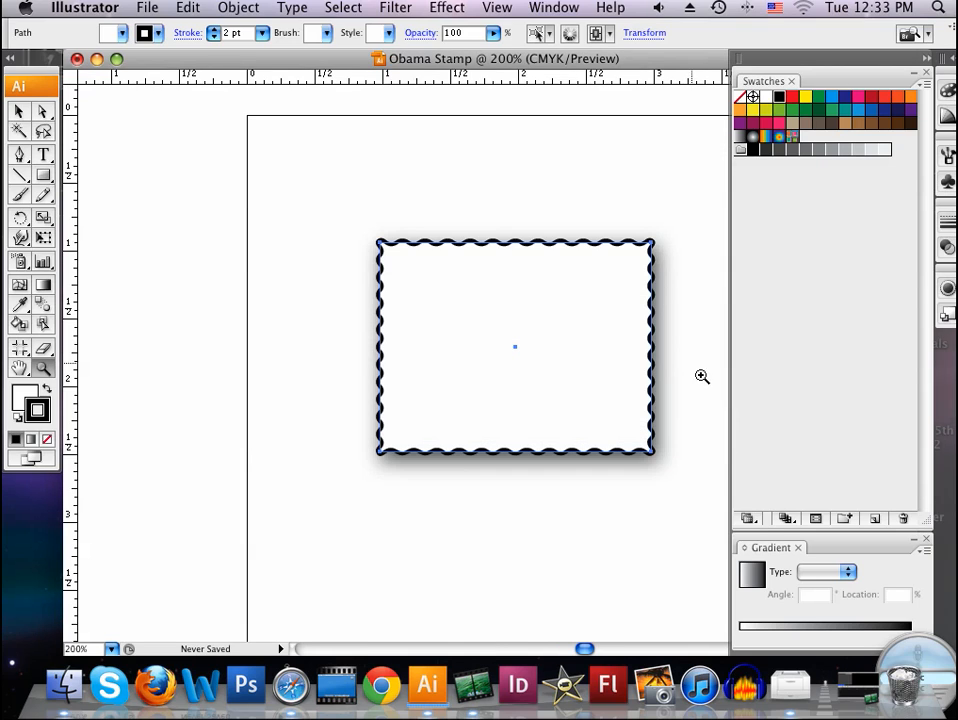
mouse_move(391, 270)
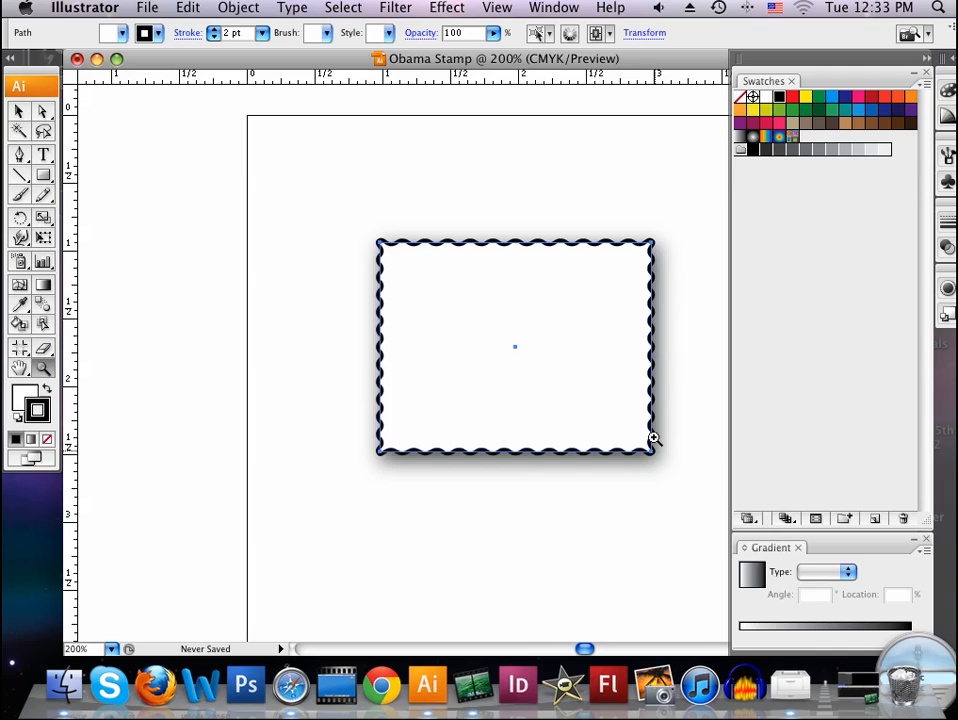
mouse_move(438, 230)
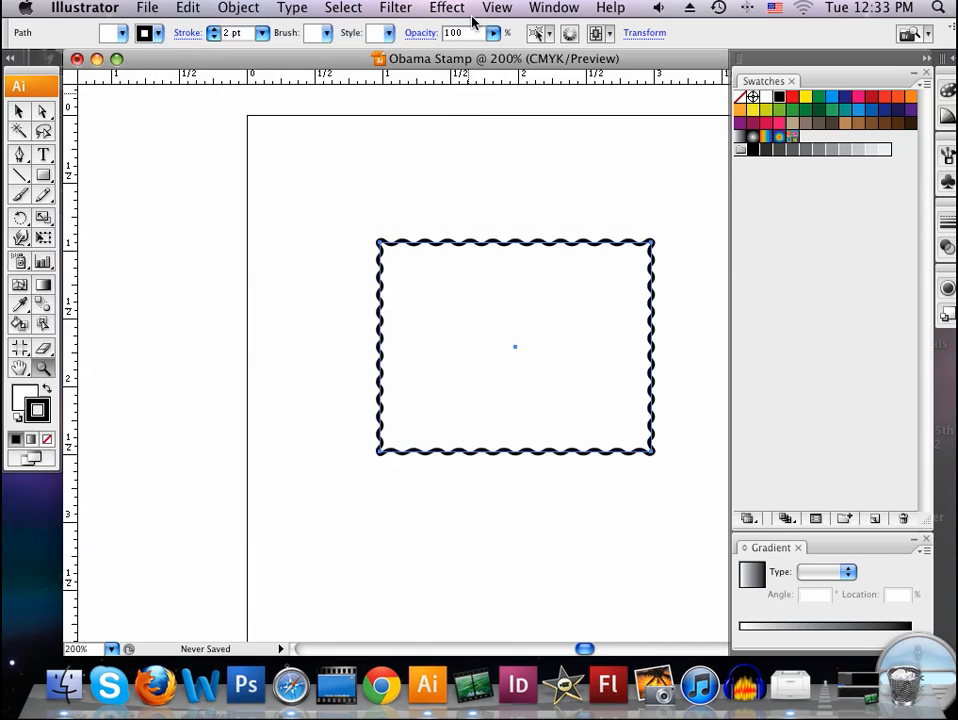
- Reapply the Drop Shadow effect with its blur reduced to 0.03 in
click(446, 8)
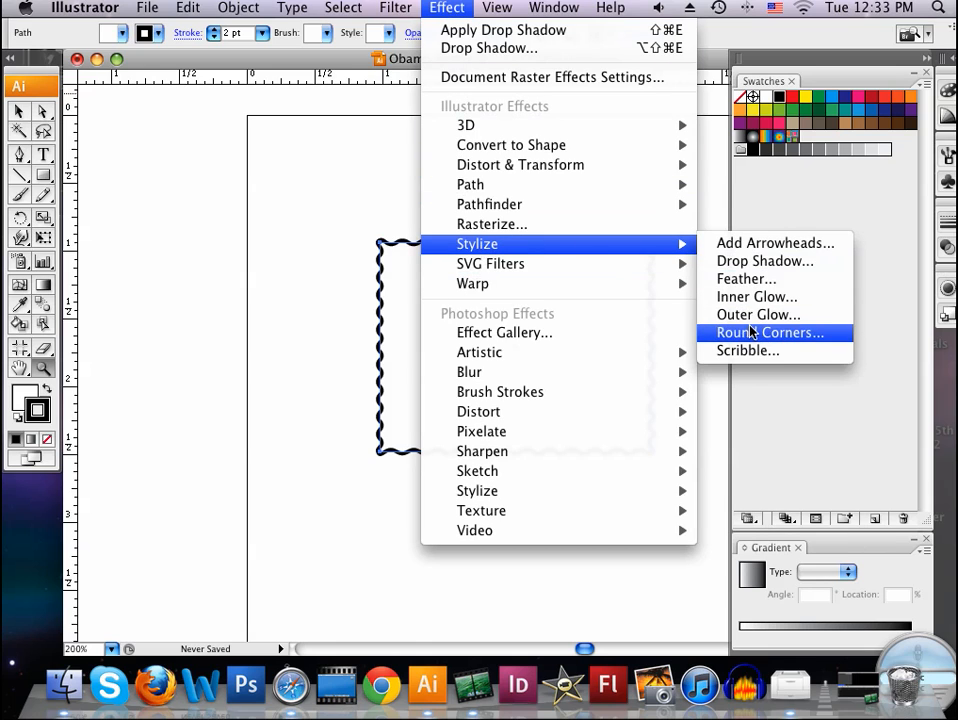
click(764, 261)
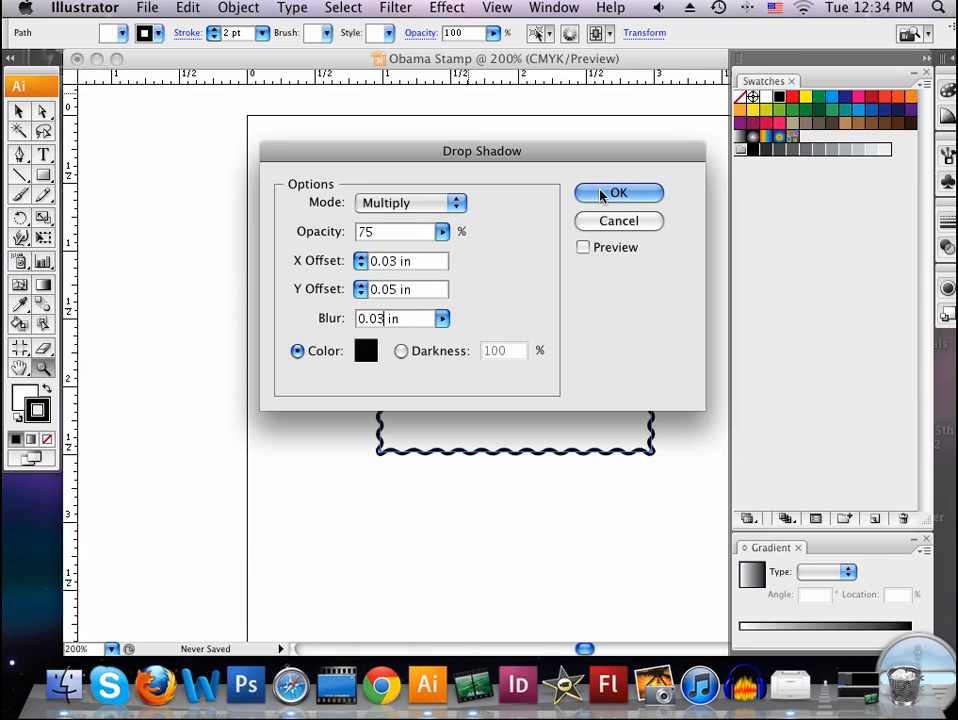
click(618, 192)
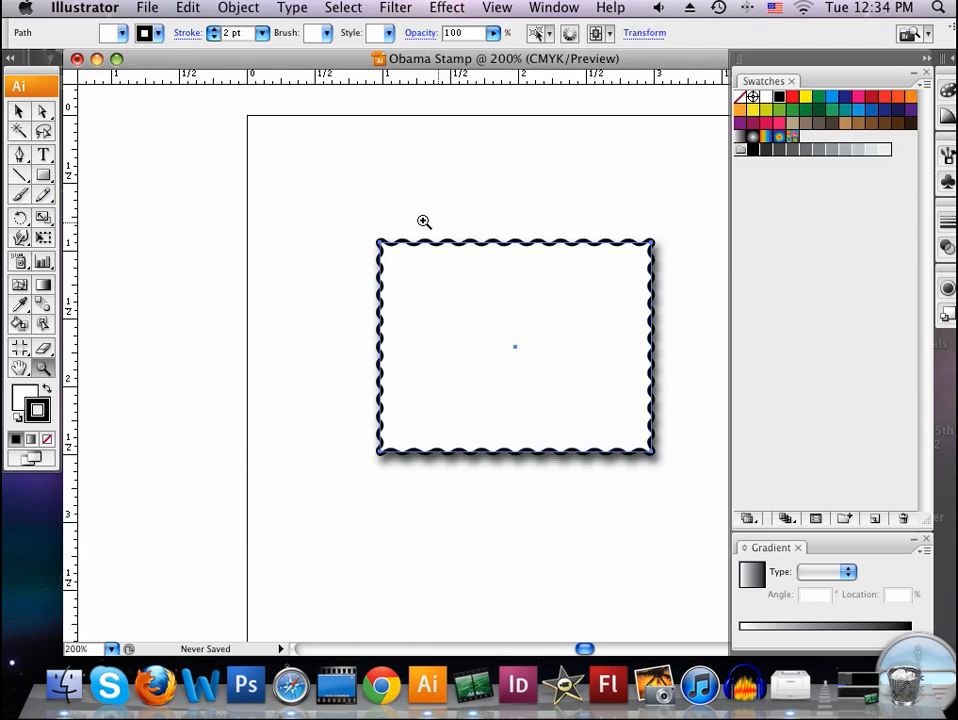
mouse_move(617, 462)
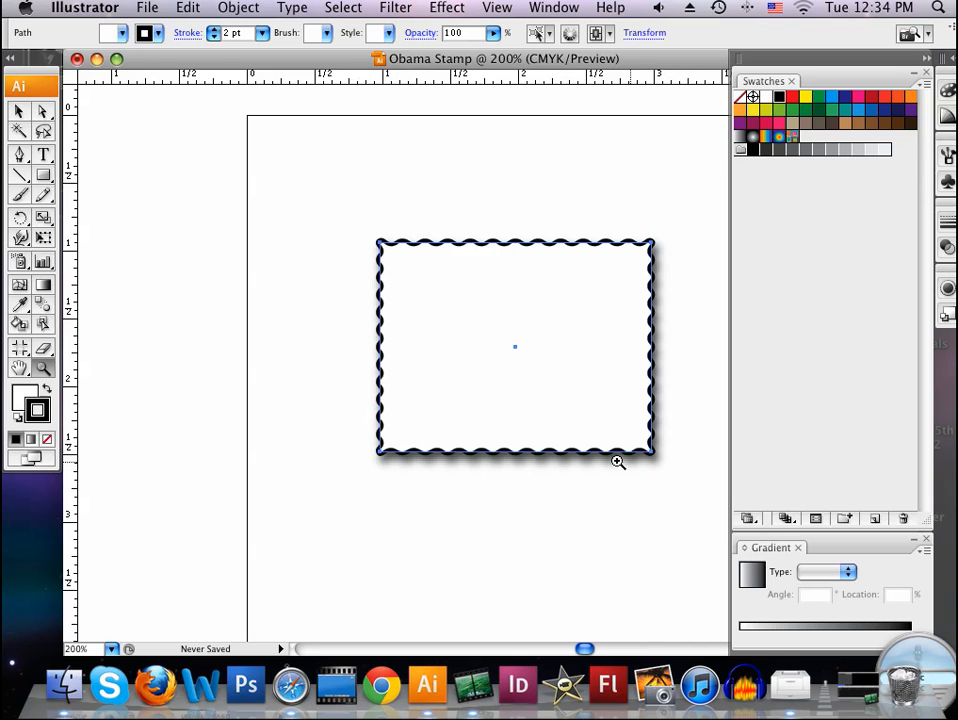
mouse_move(160, 68)
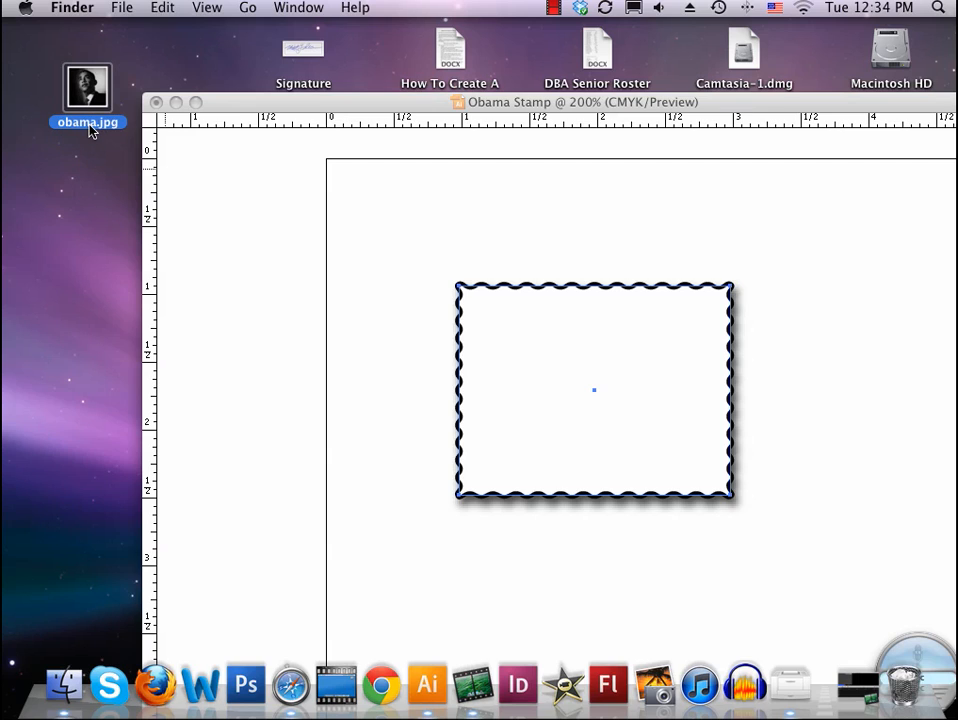
- Drag obama.jpg from the desktop onto the stamp artwork
drag(88, 88, 472, 308)
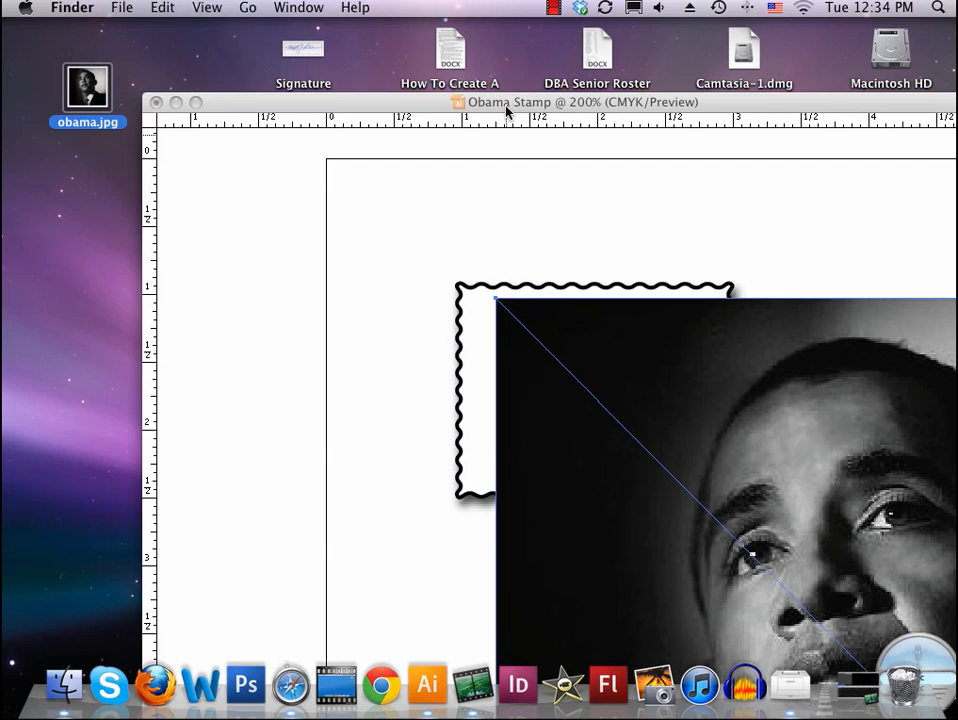
mouse_move(512, 117)
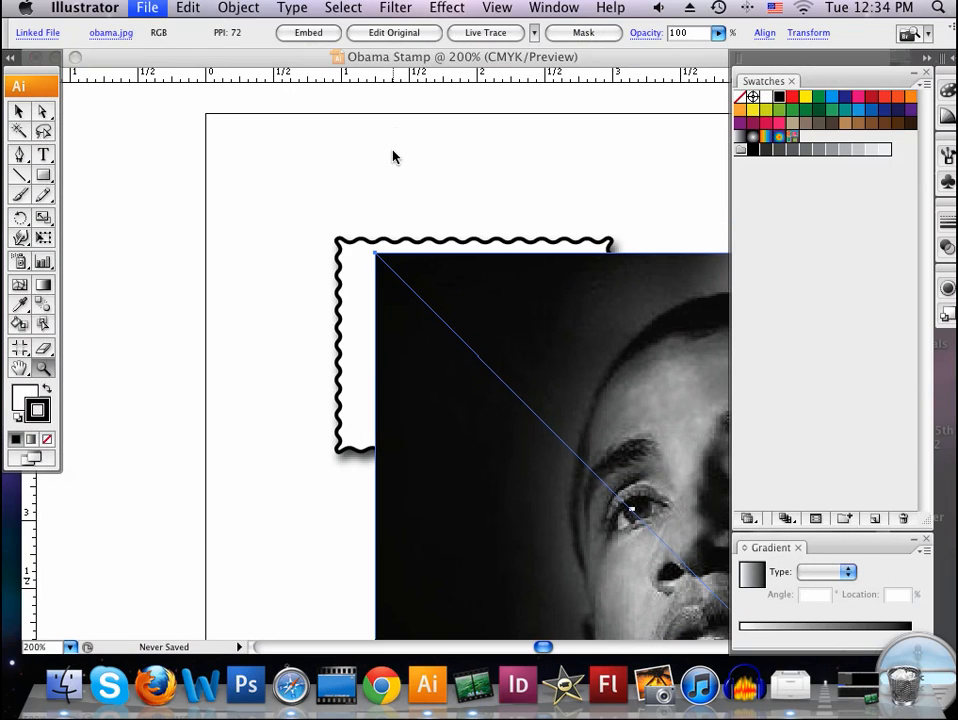
- Cancel the File Open dialog and zoom in on the framed photo
click(146, 7)
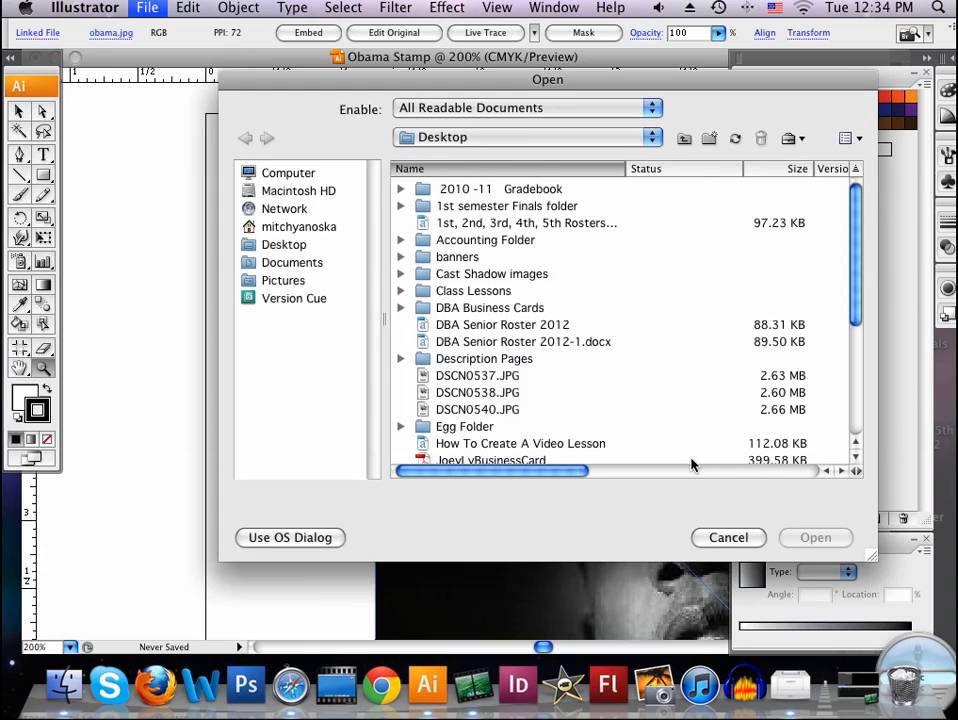
click(728, 537)
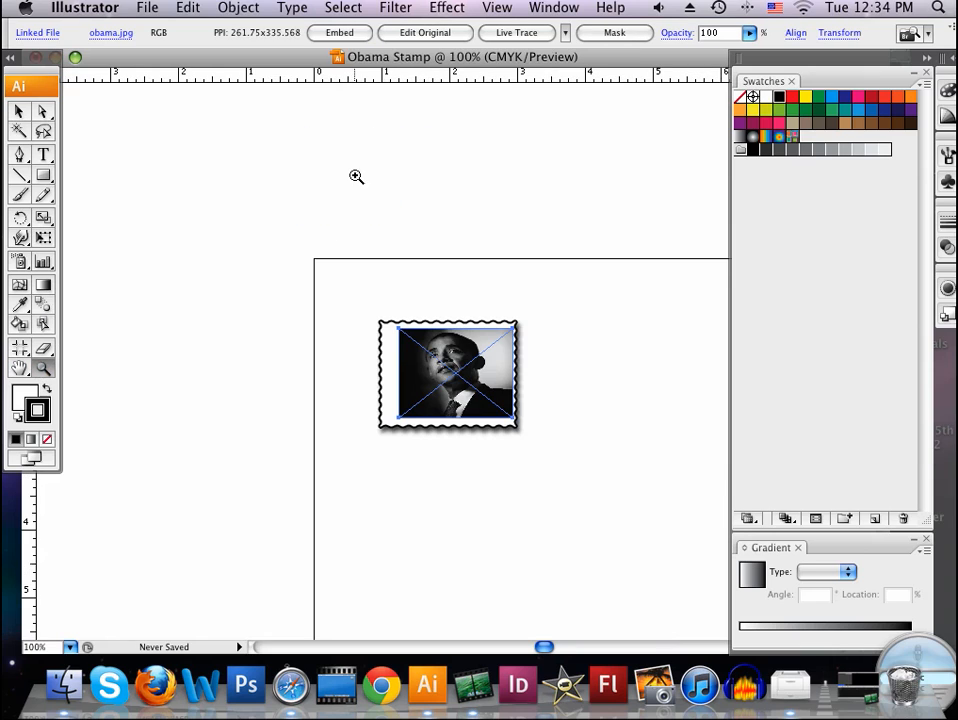
click(356, 176)
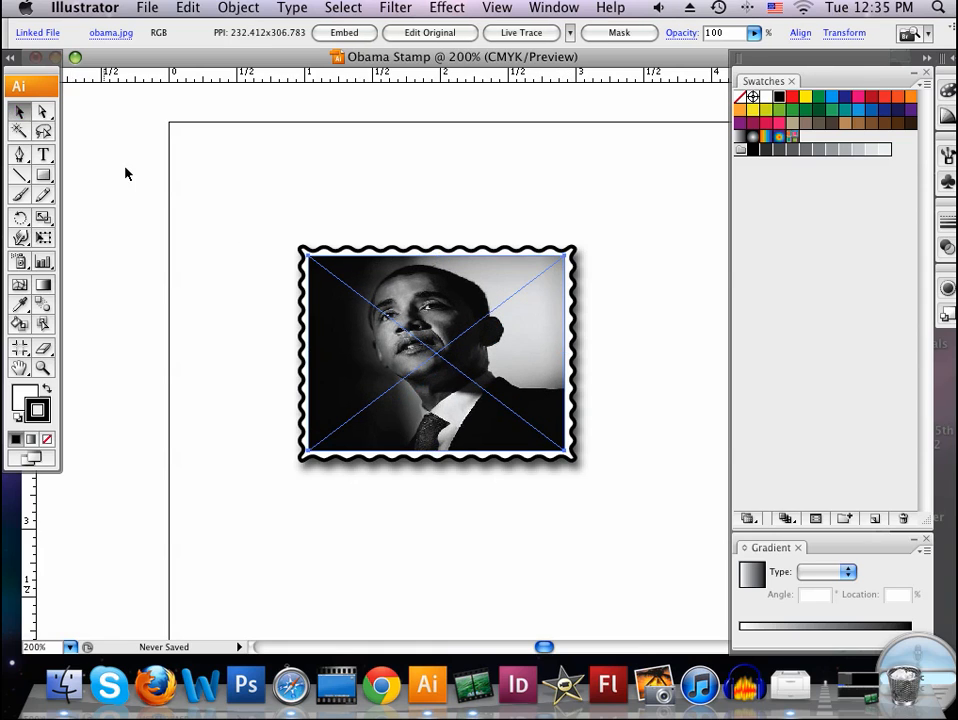
- Style the .44 text in yellow Times Bold and enlarge it to 27 pt
click(127, 173)
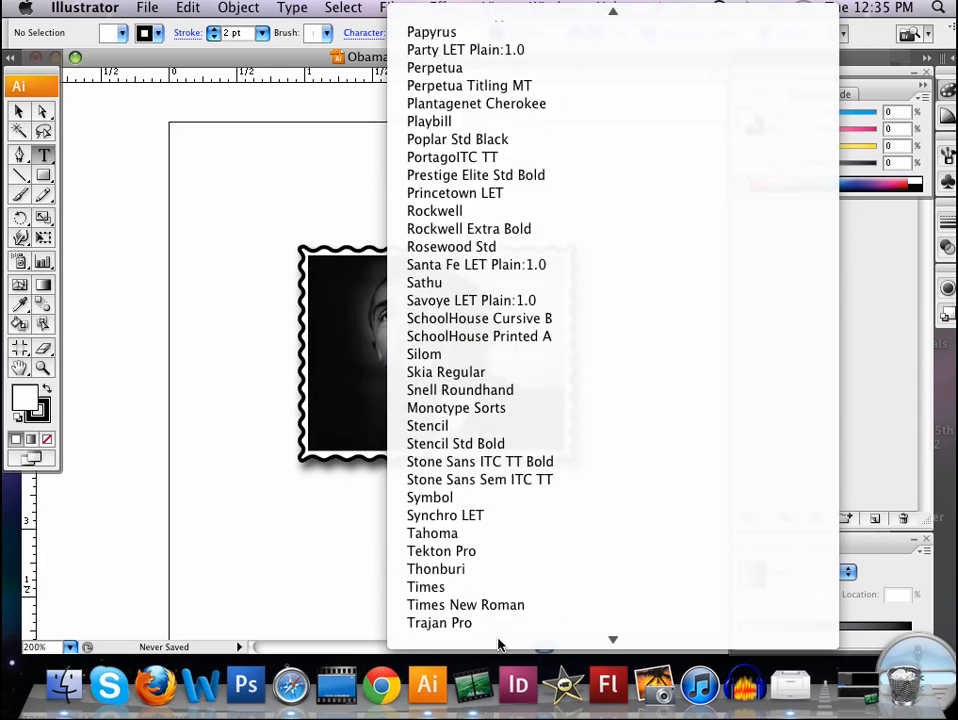
click(425, 587)
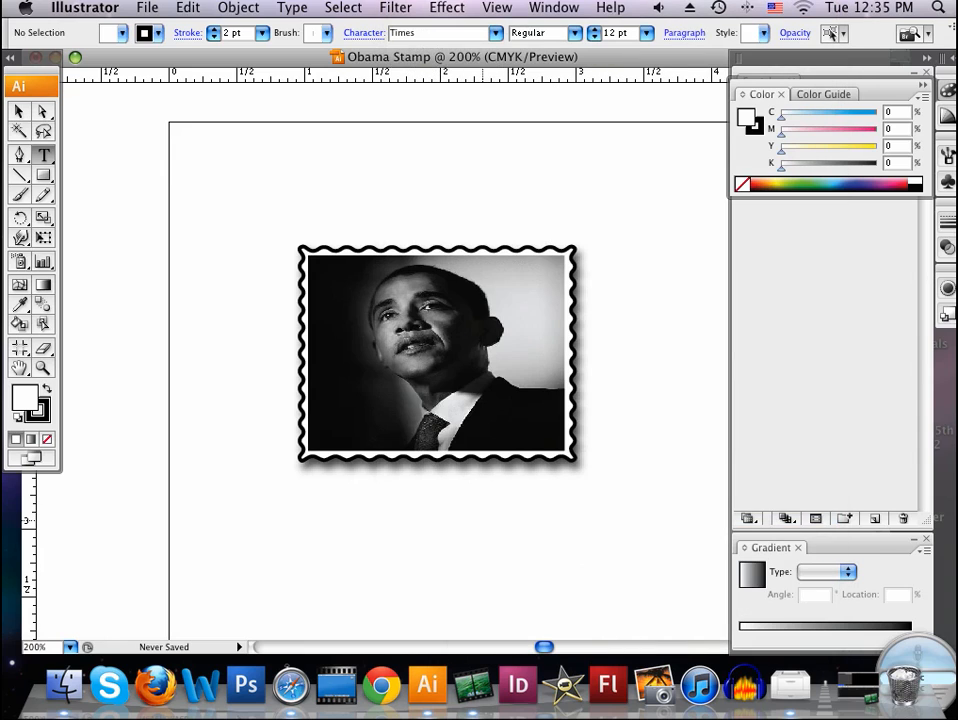
click(490, 425)
text(44)
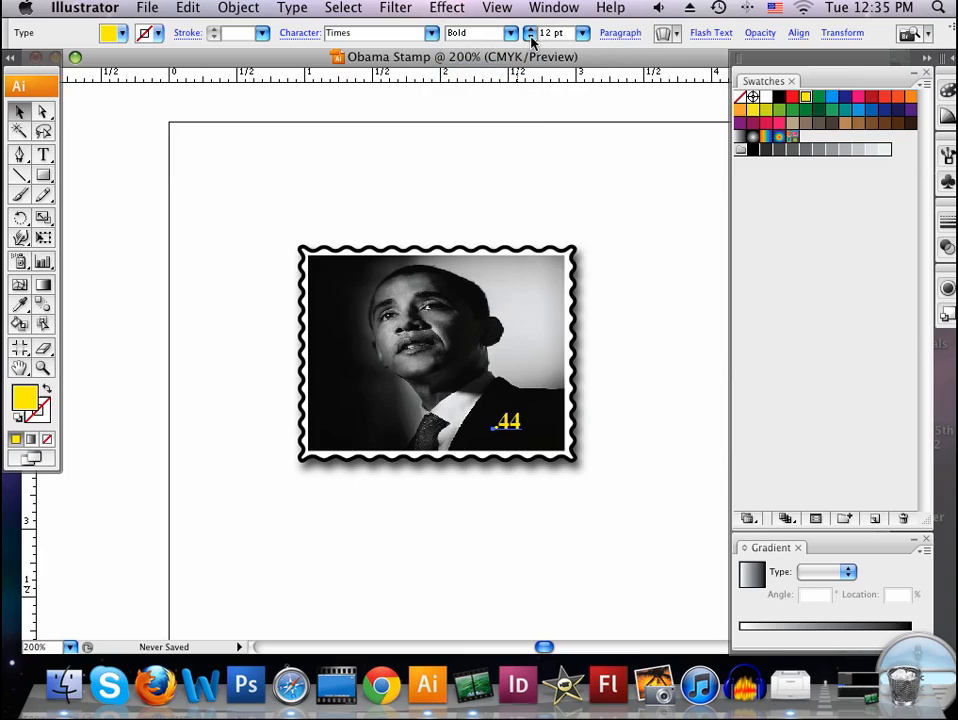
click(532, 30)
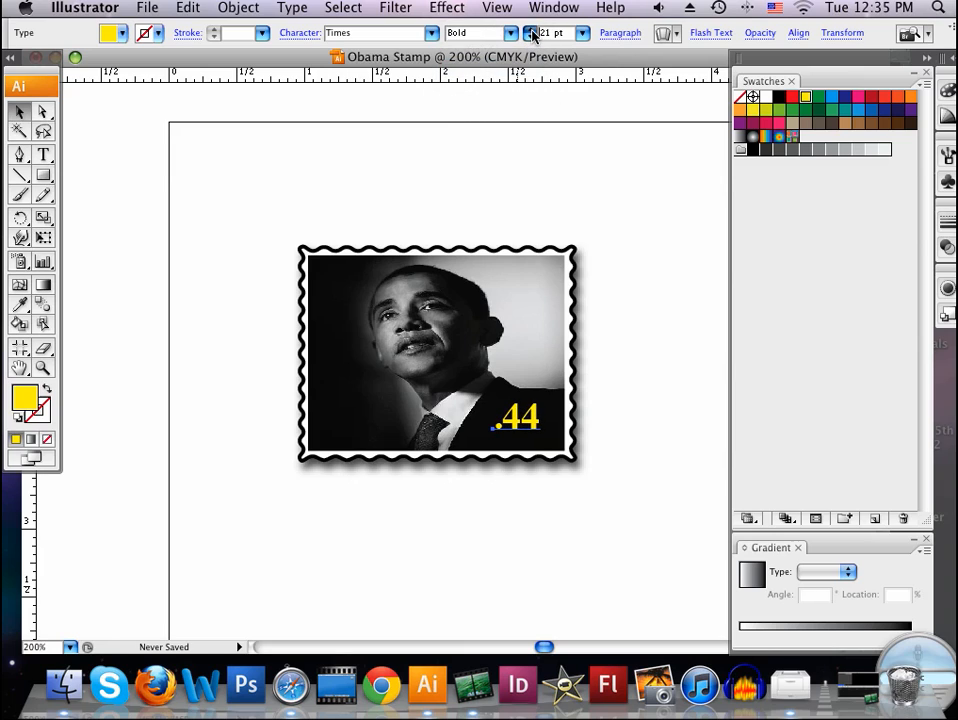
click(529, 29)
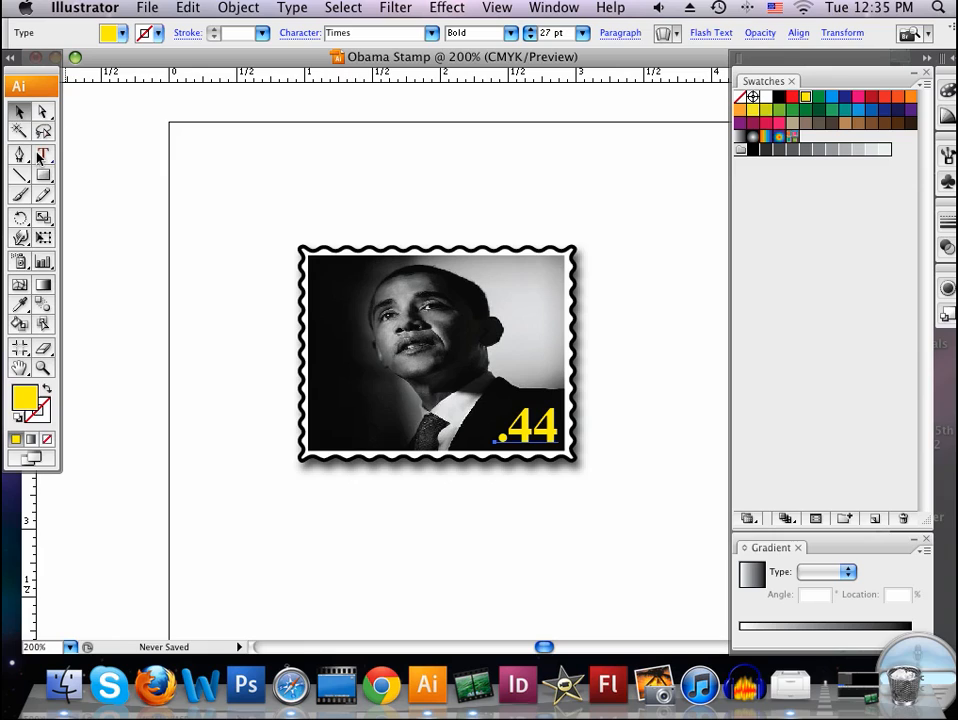
click(43, 156)
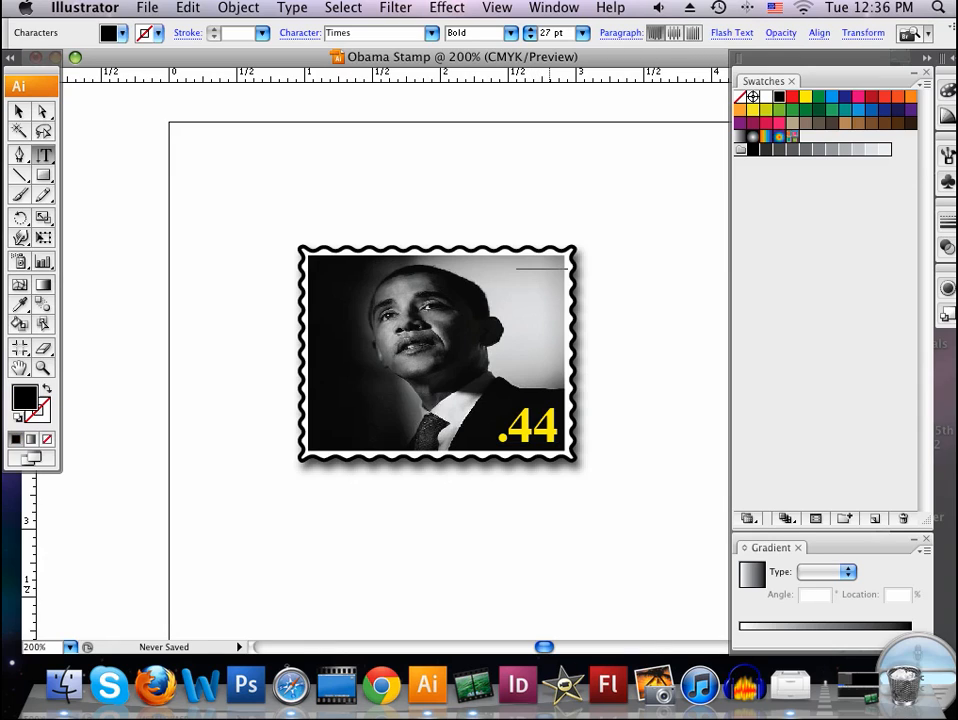
- Type 'Obama' vertically in blue down the photo's right side and reduce it to 15 pt
text(0)
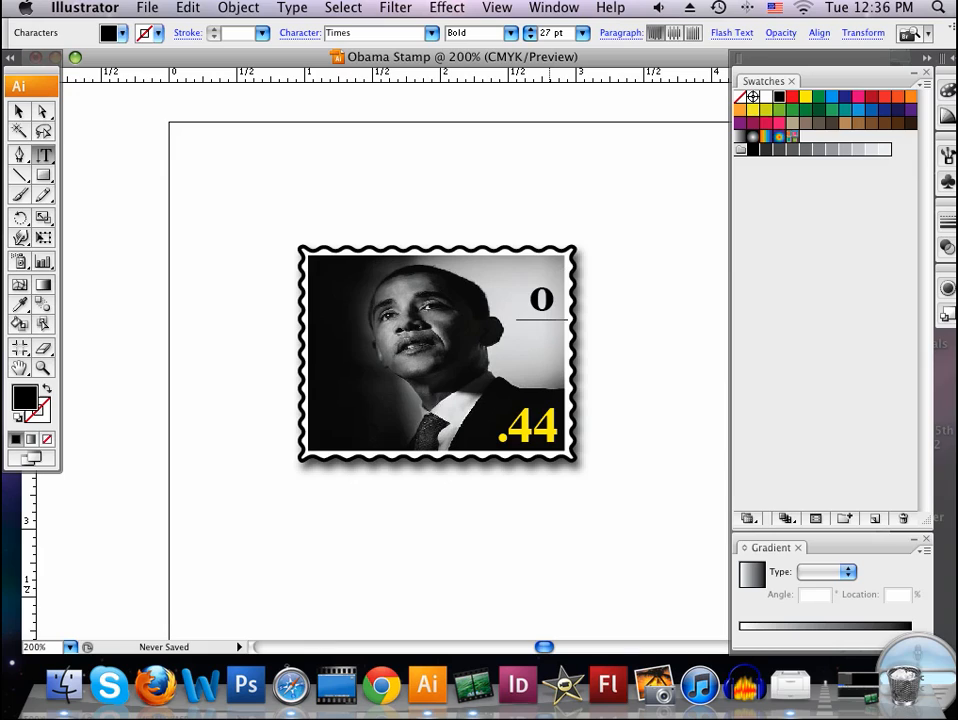
text(bam)
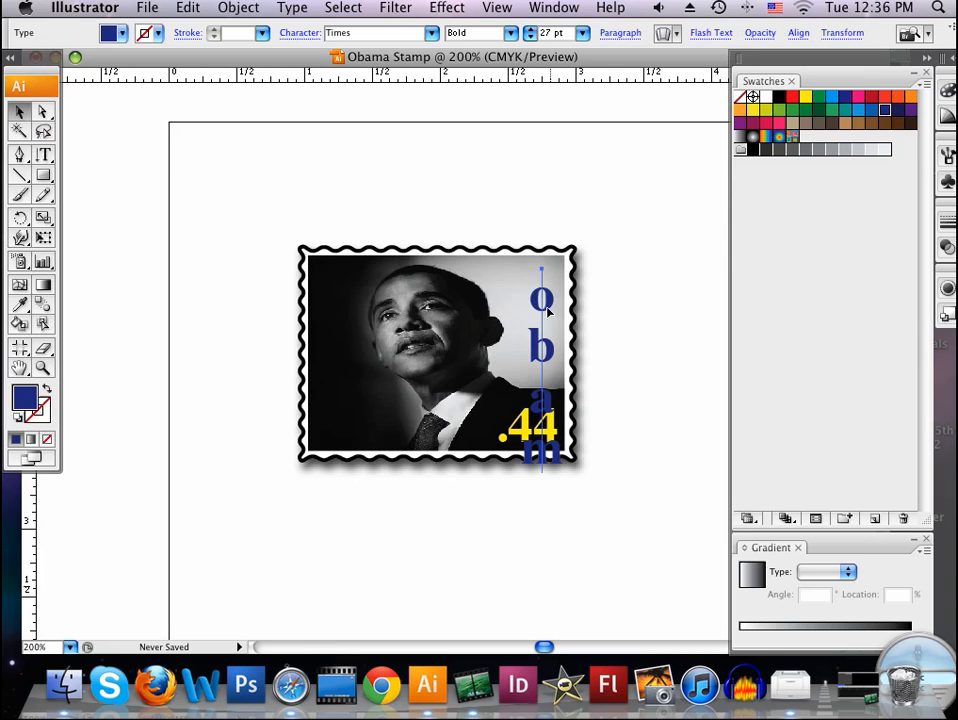
click(531, 37)
text(15)
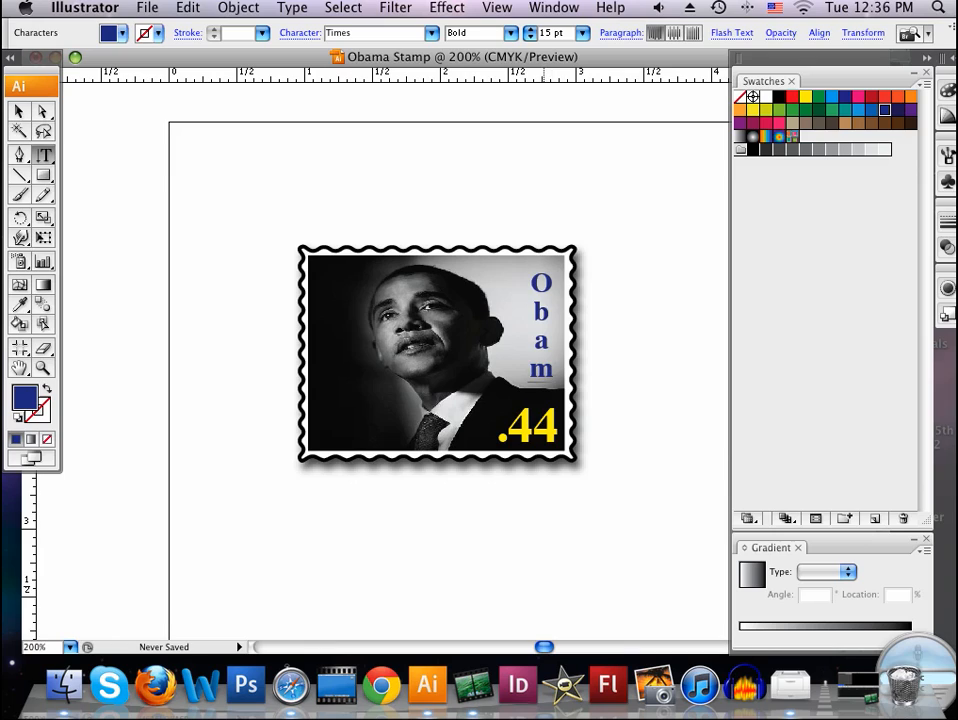
text(a)
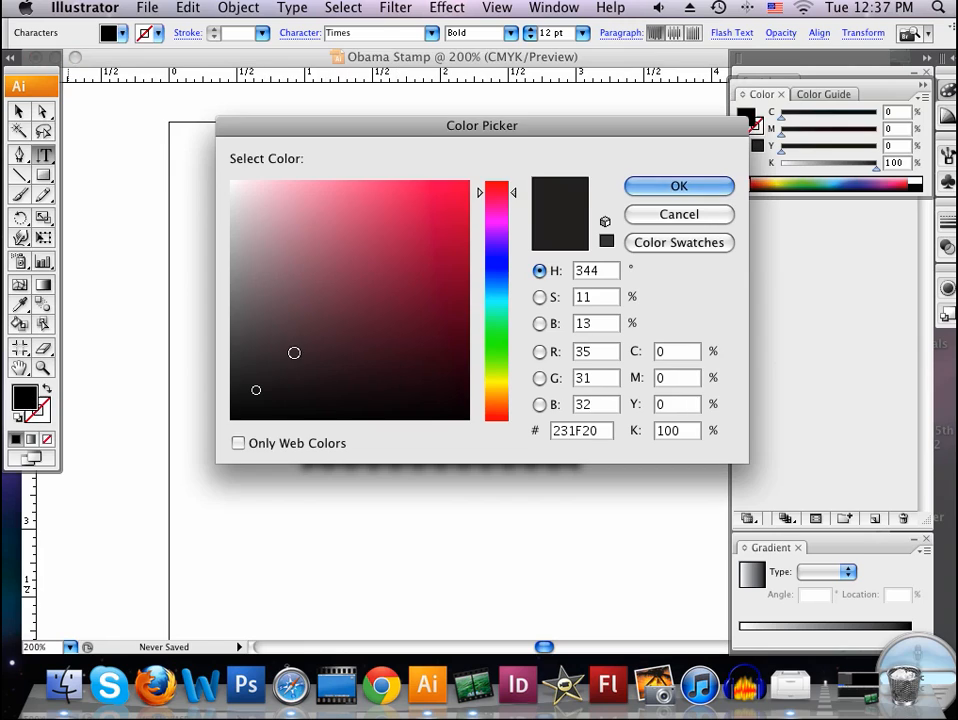
- Type yellow vertical 'OAHU HAWAII' down the photo's left side and shrink it to 9 pt
click(497, 383)
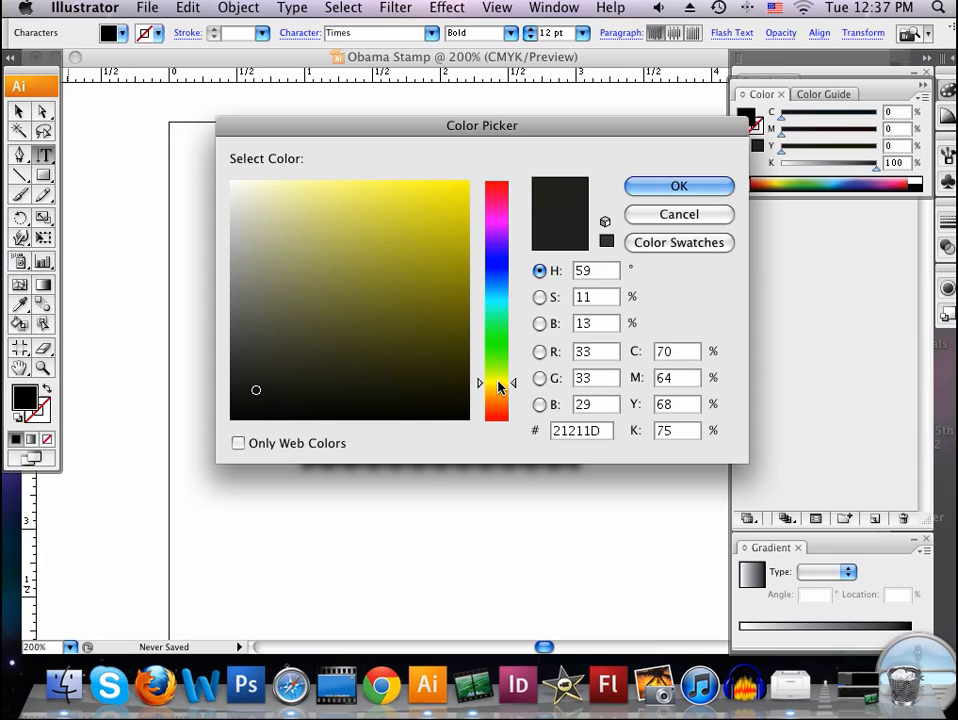
click(678, 186)
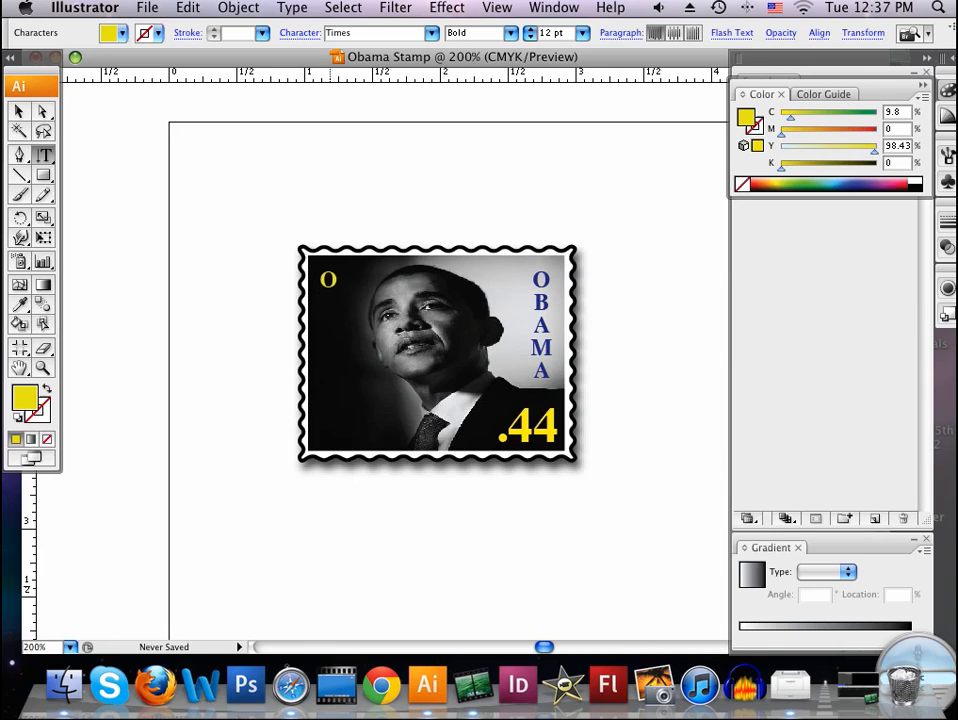
text(AH)
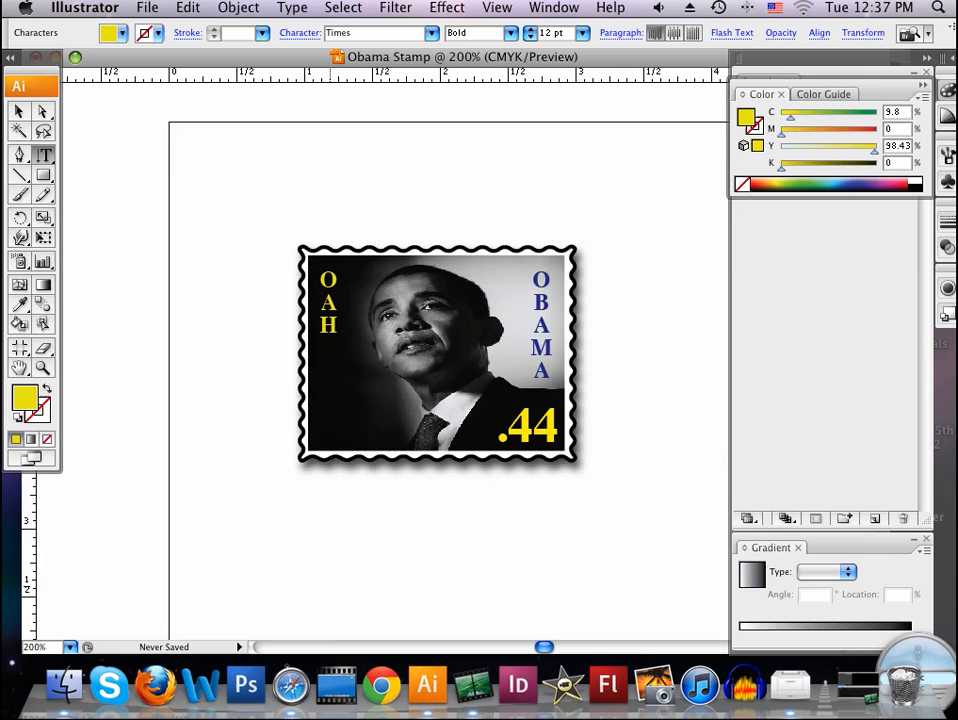
text(U)
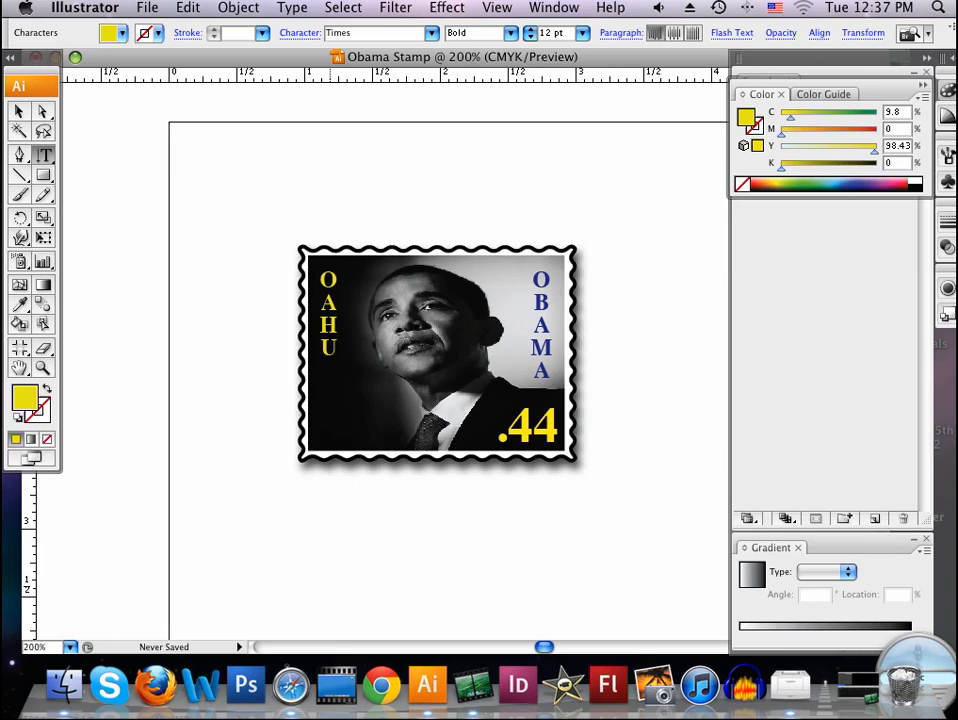
text(a)
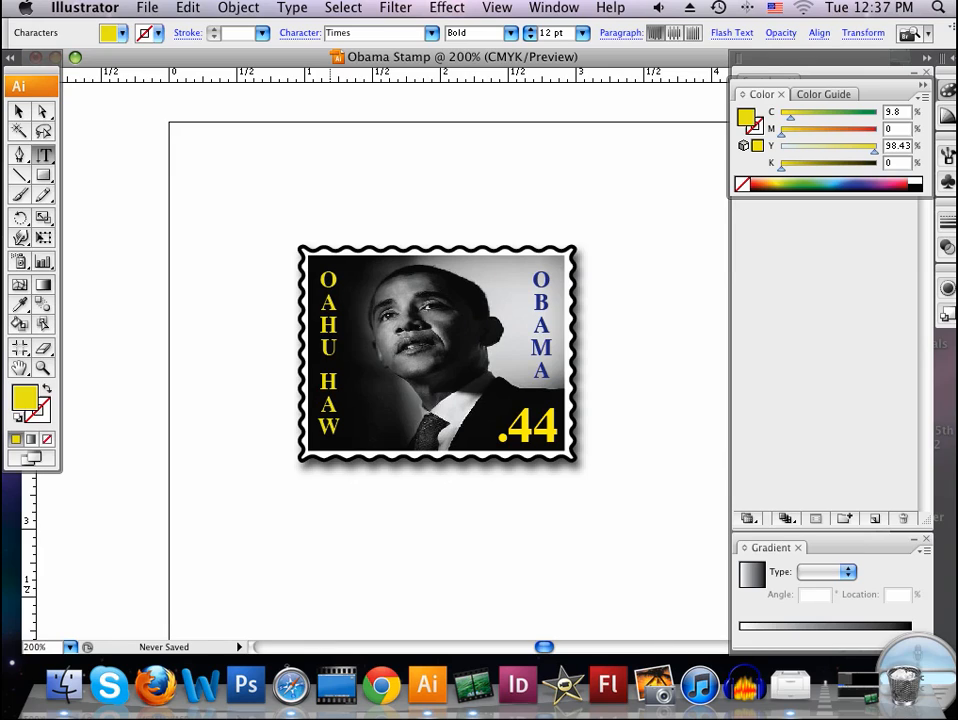
text(I)
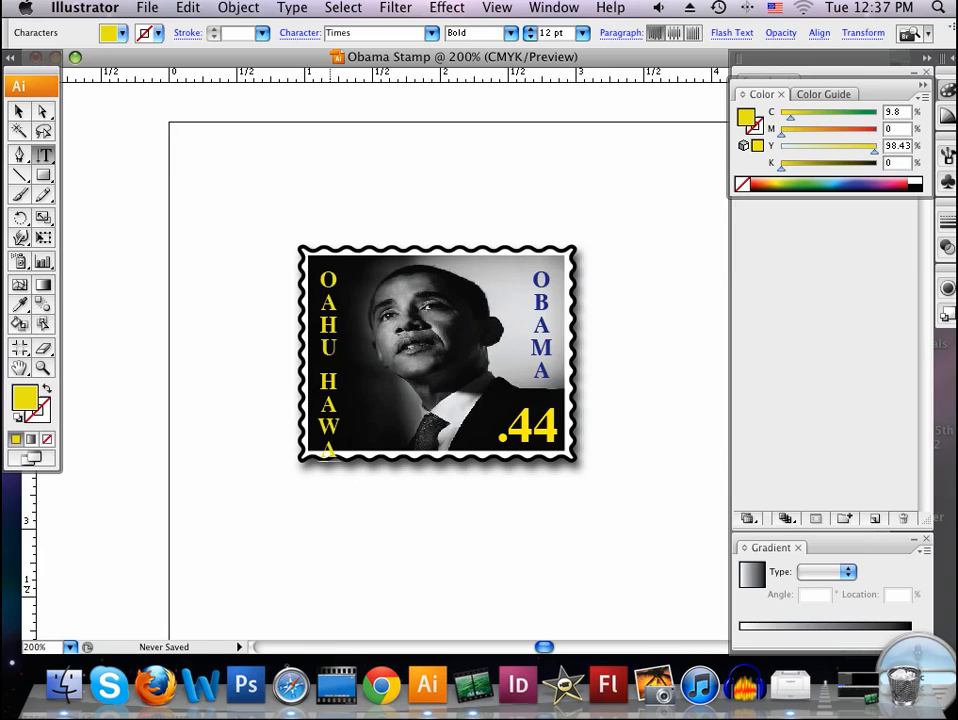
text(II)
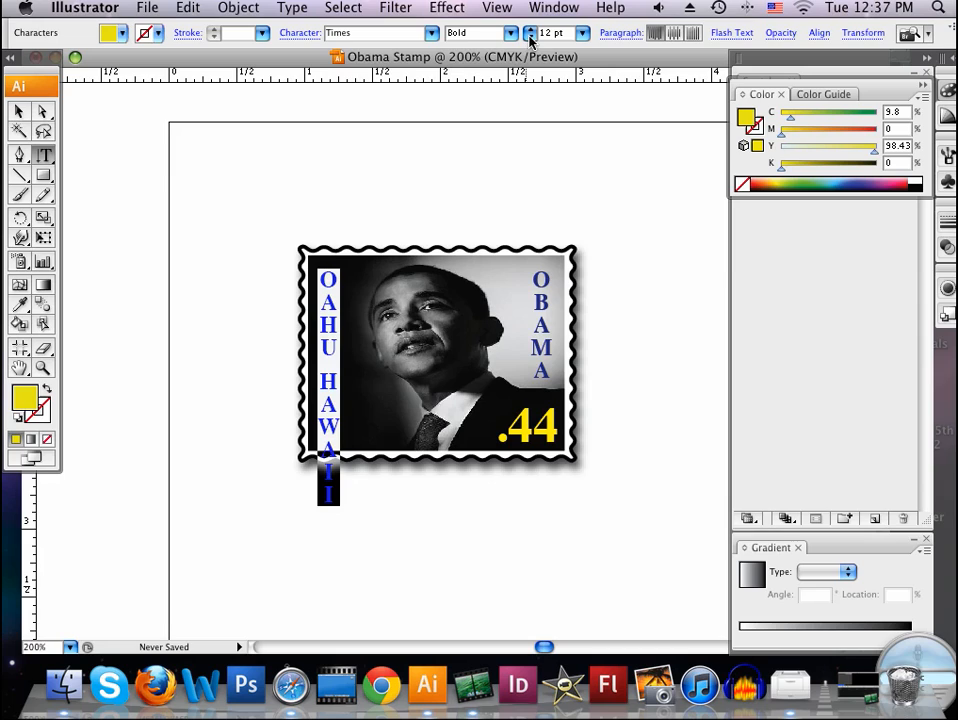
click(531, 37)
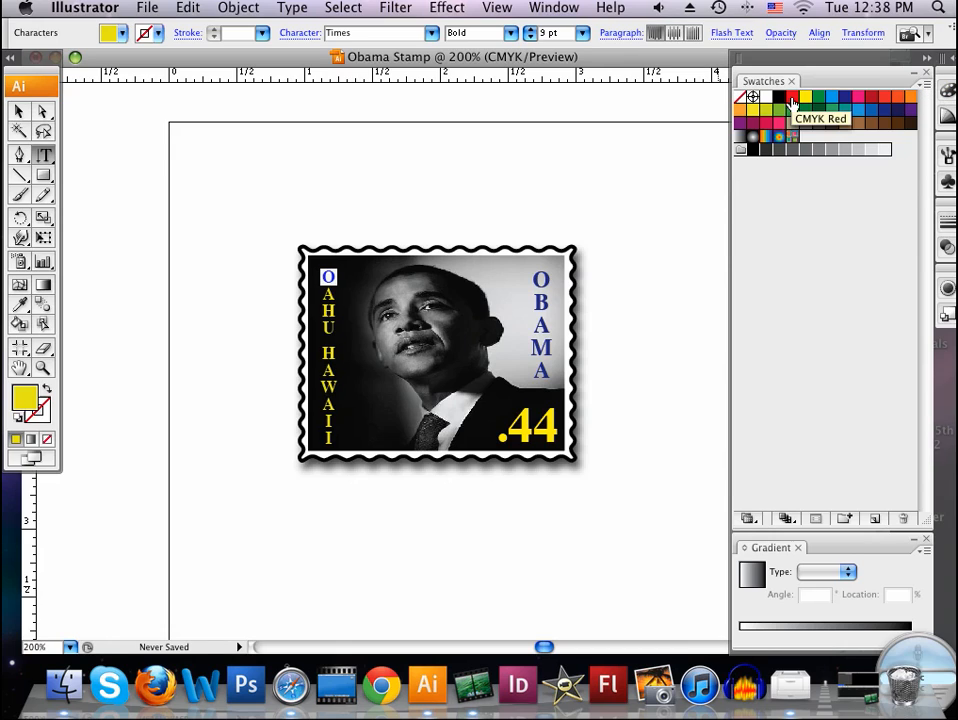
- Colour the OAHU HAWAII letters individually from red through purple, then retype OBAMA in blue
click(792, 97)
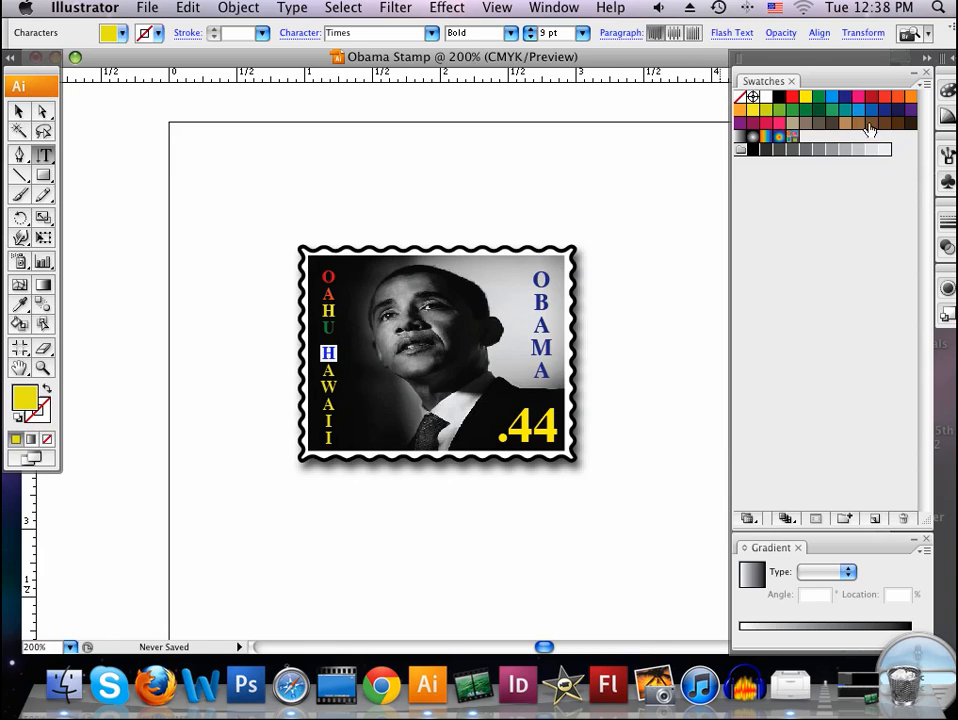
click(868, 110)
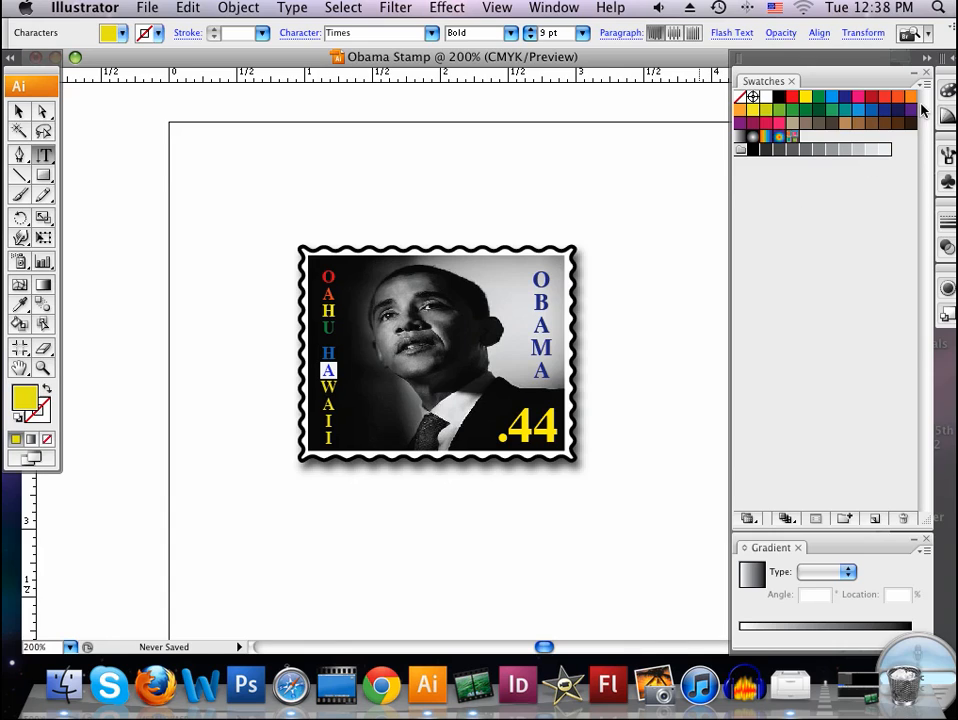
click(910, 110)
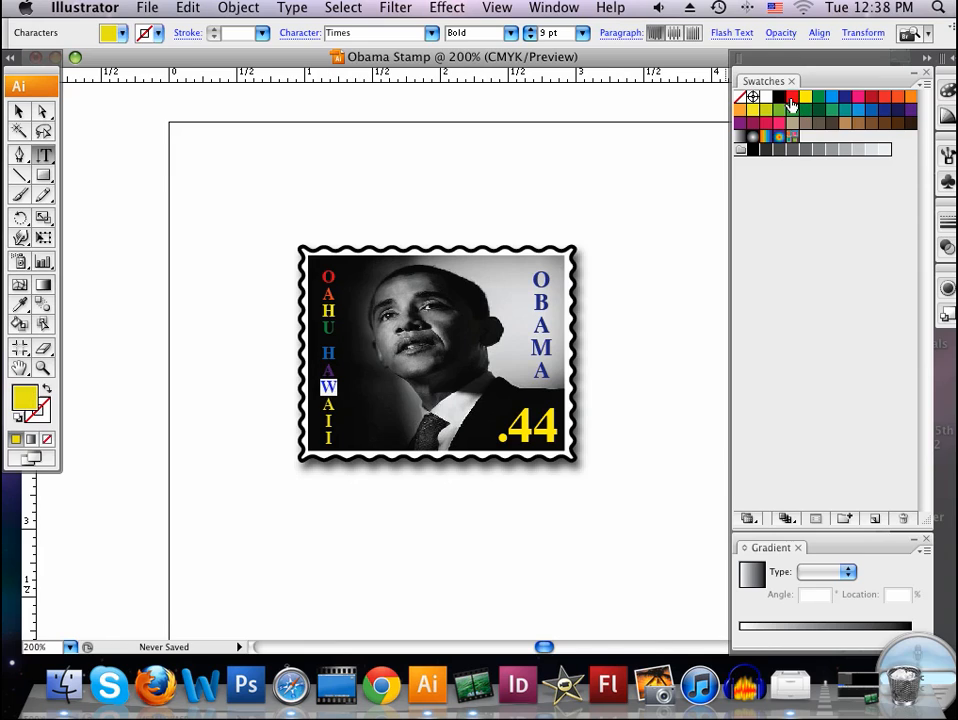
click(793, 97)
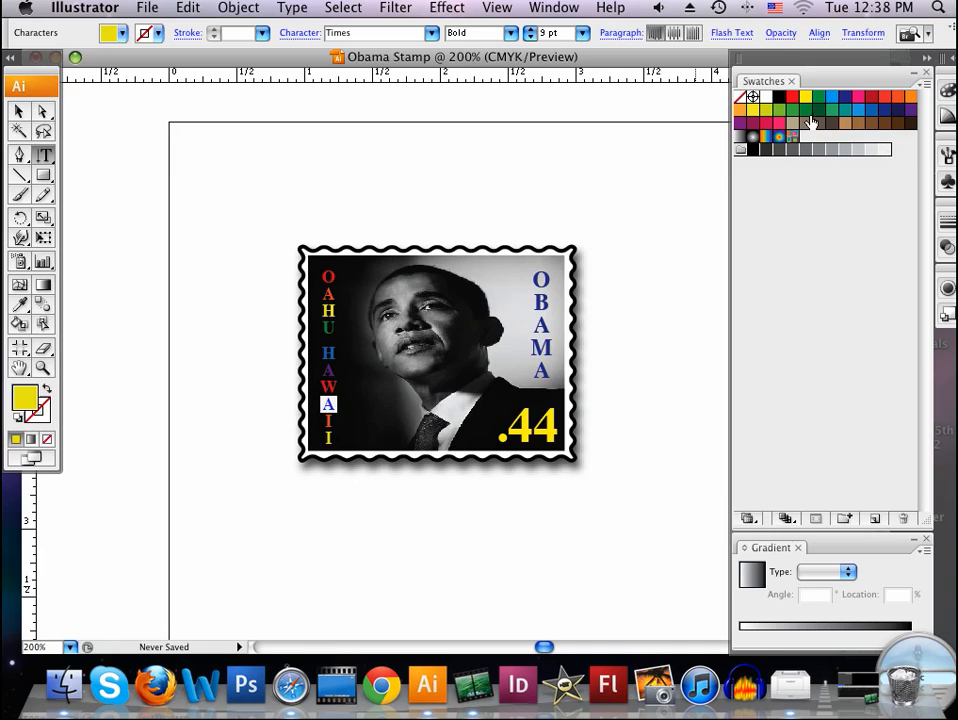
click(897, 97)
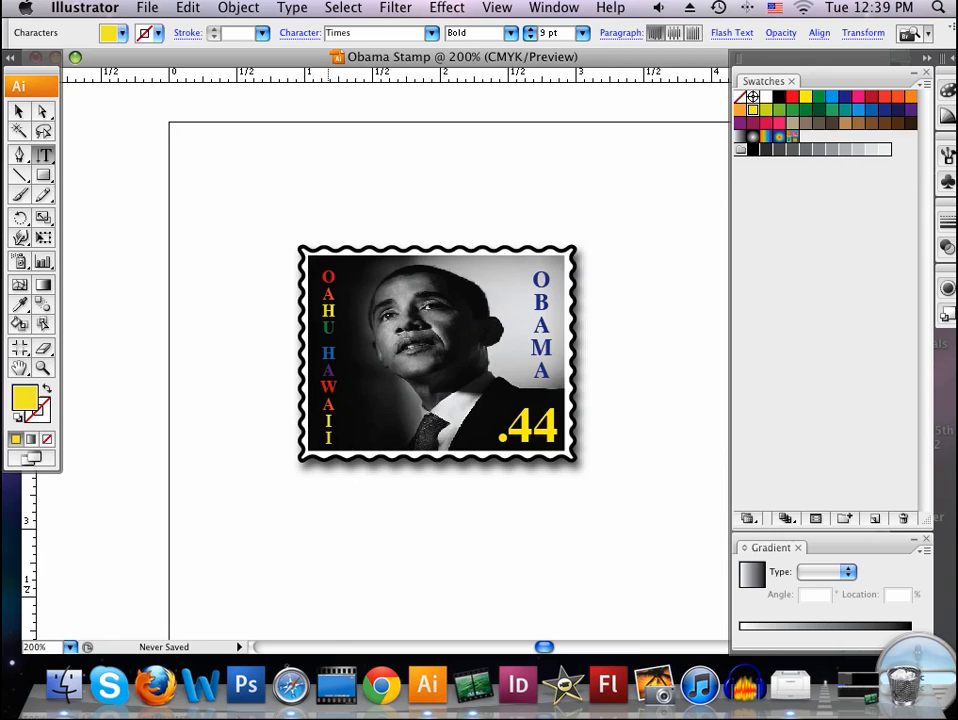
click(807, 110)
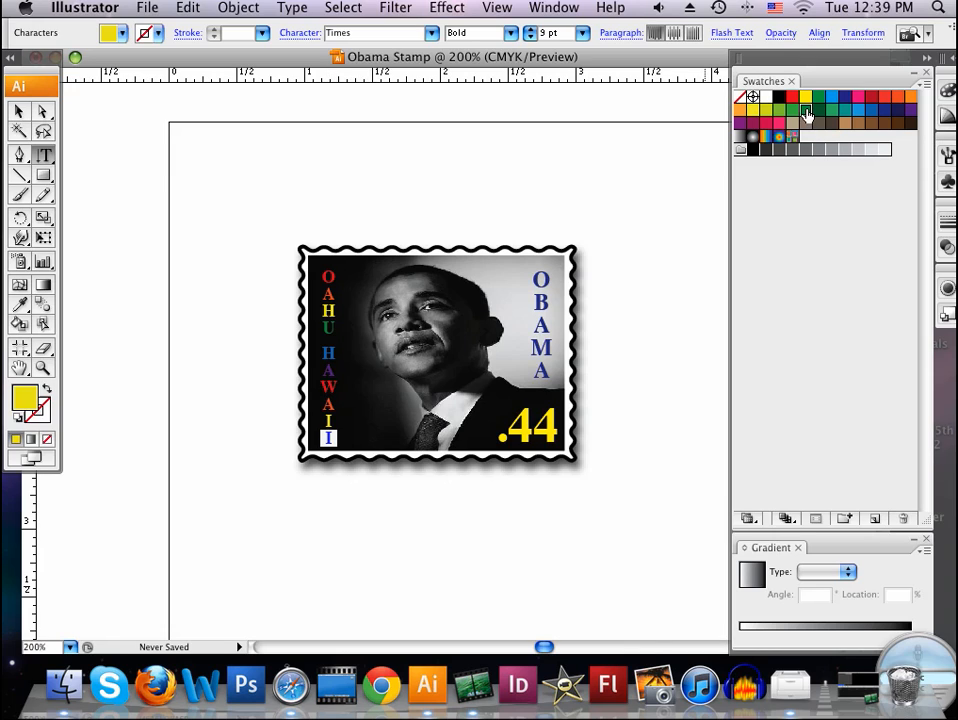
click(806, 110)
text(O)
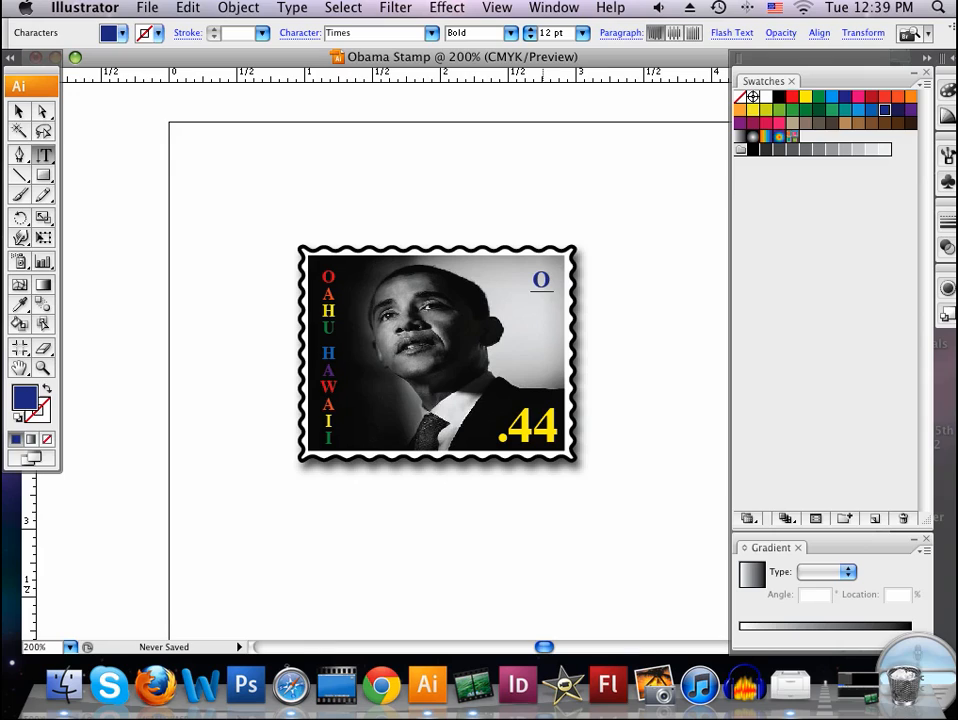
text(BAM)
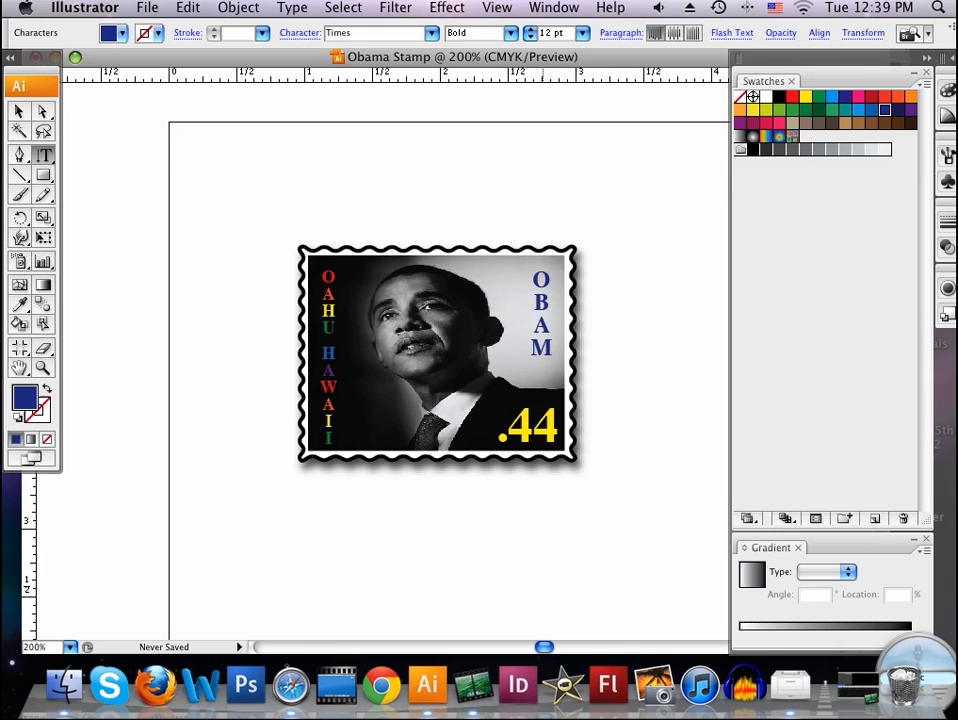
text(A)
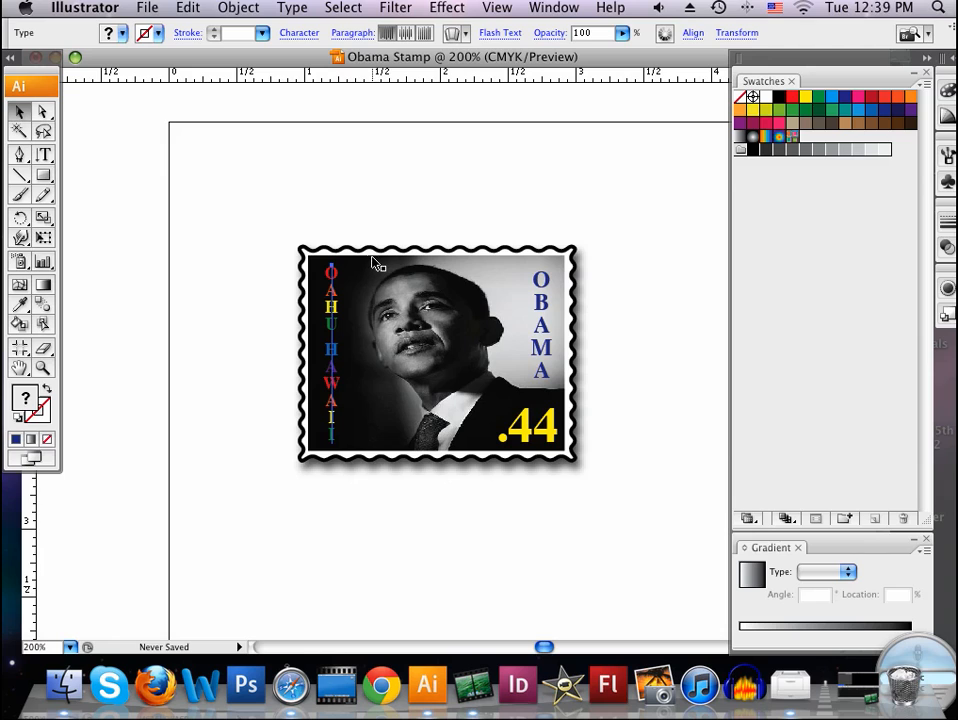
- Save the stamp to the Desktop as 'Obama Stamp 3.ai' with default Illustrator options
click(147, 7)
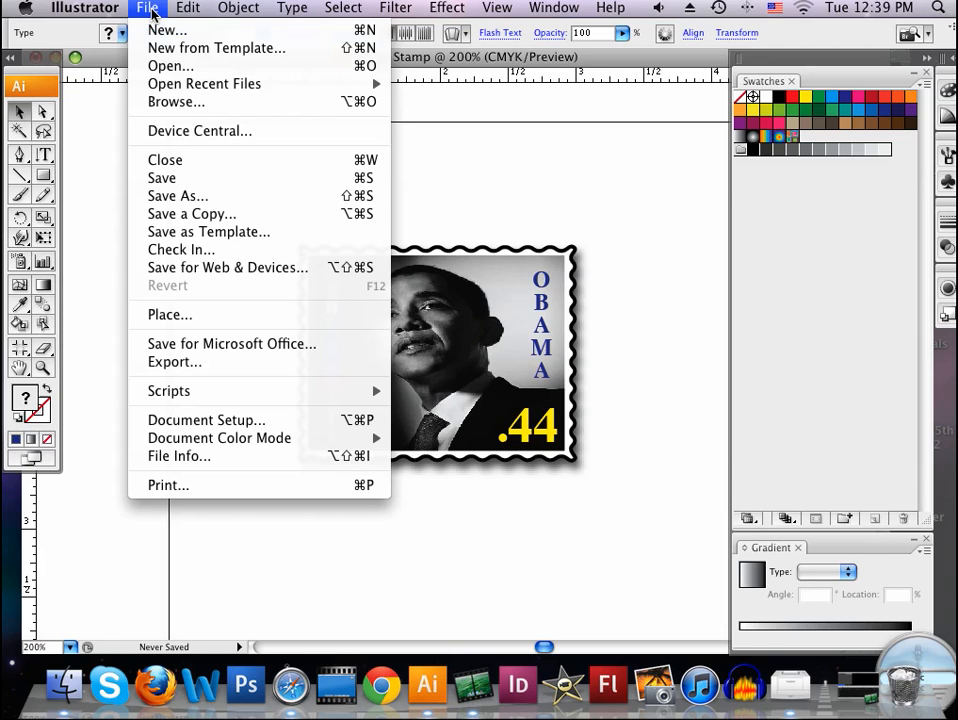
click(177, 195)
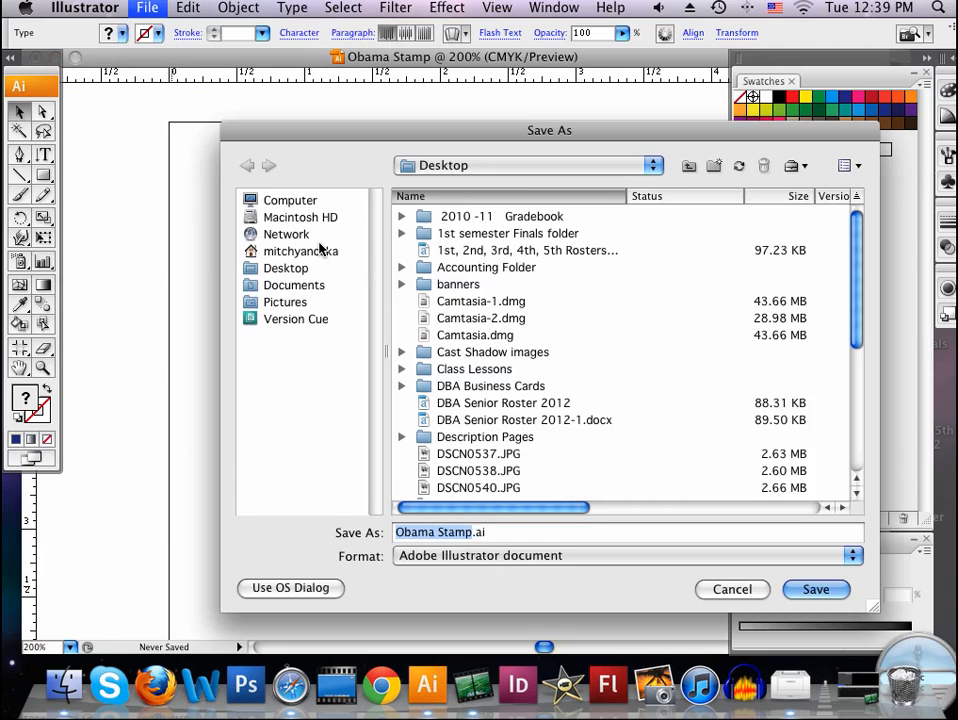
click(286, 268)
text( 3)
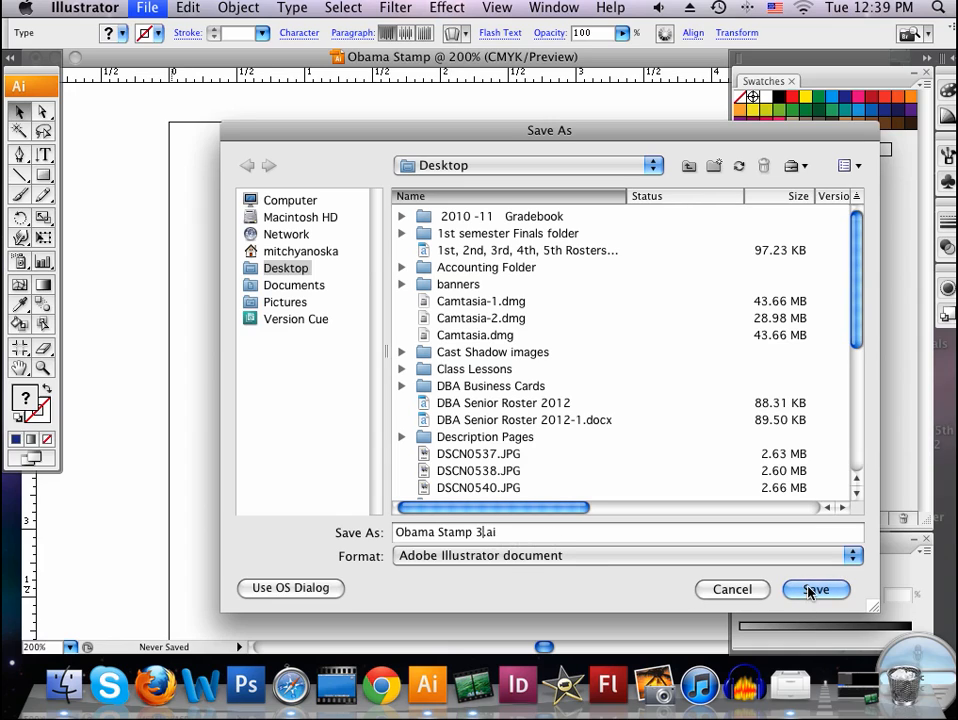
click(815, 589)
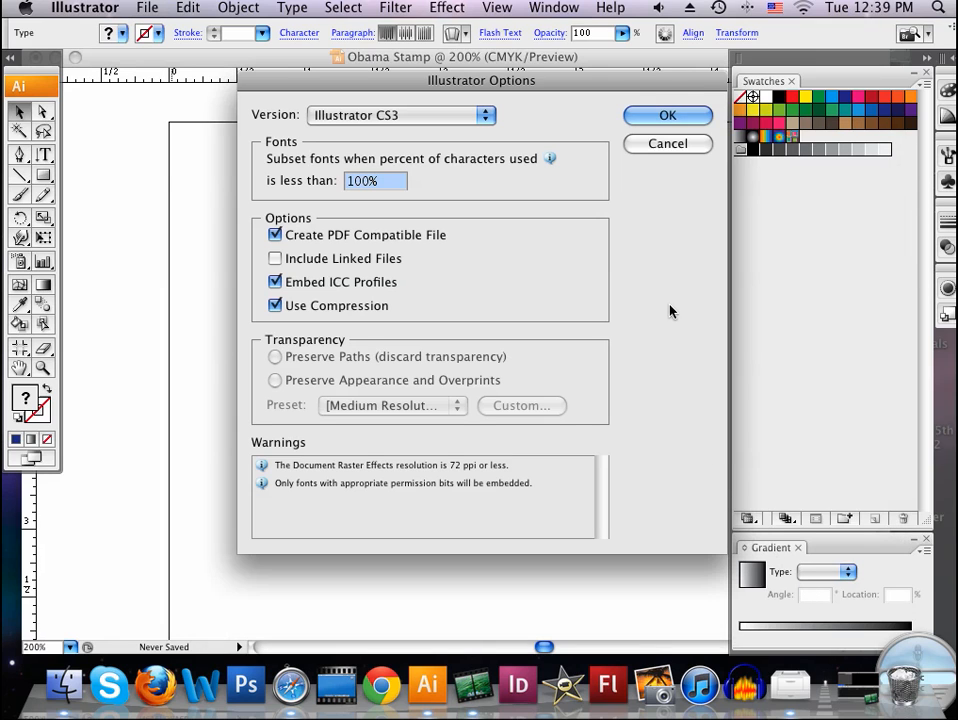
click(667, 114)
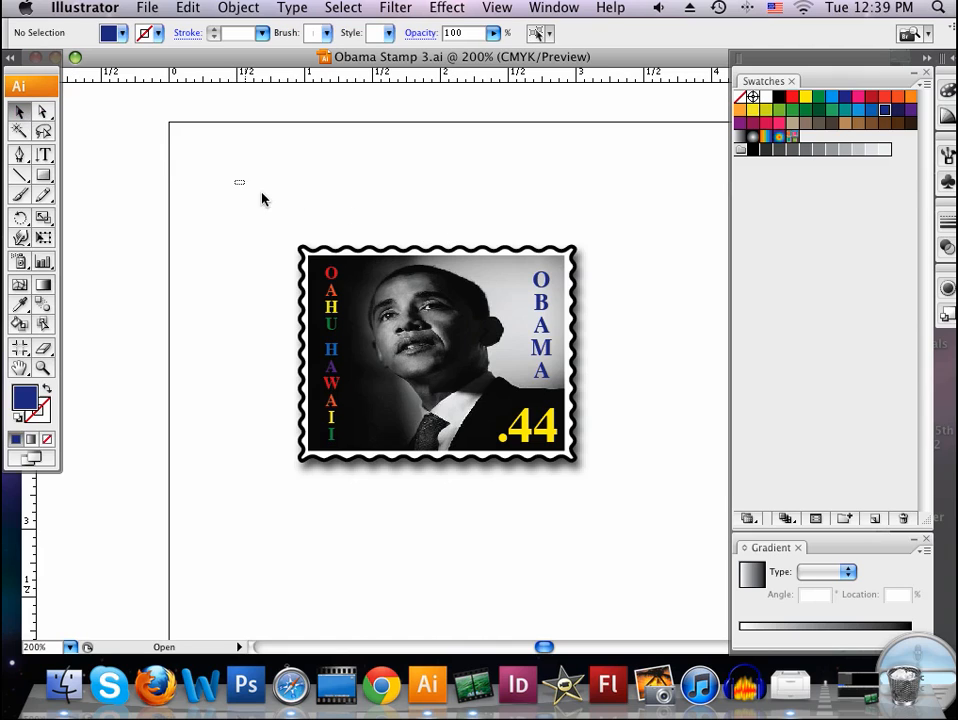
- Marquee-select the whole stamp artwork and bring up the Object menu
drag(237, 183, 641, 505)
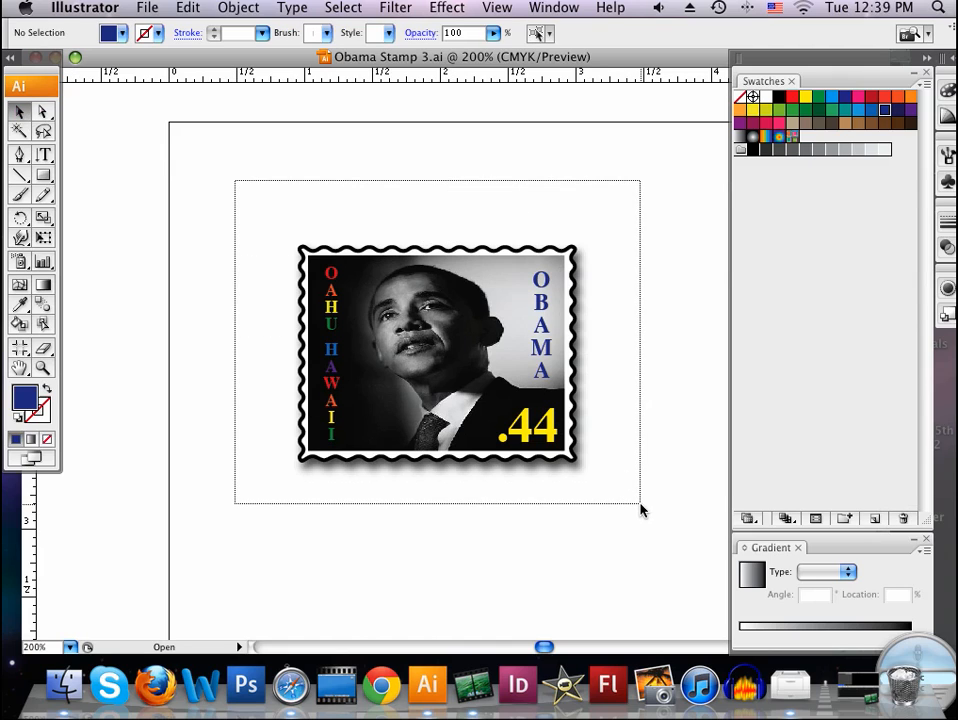
click(238, 8)
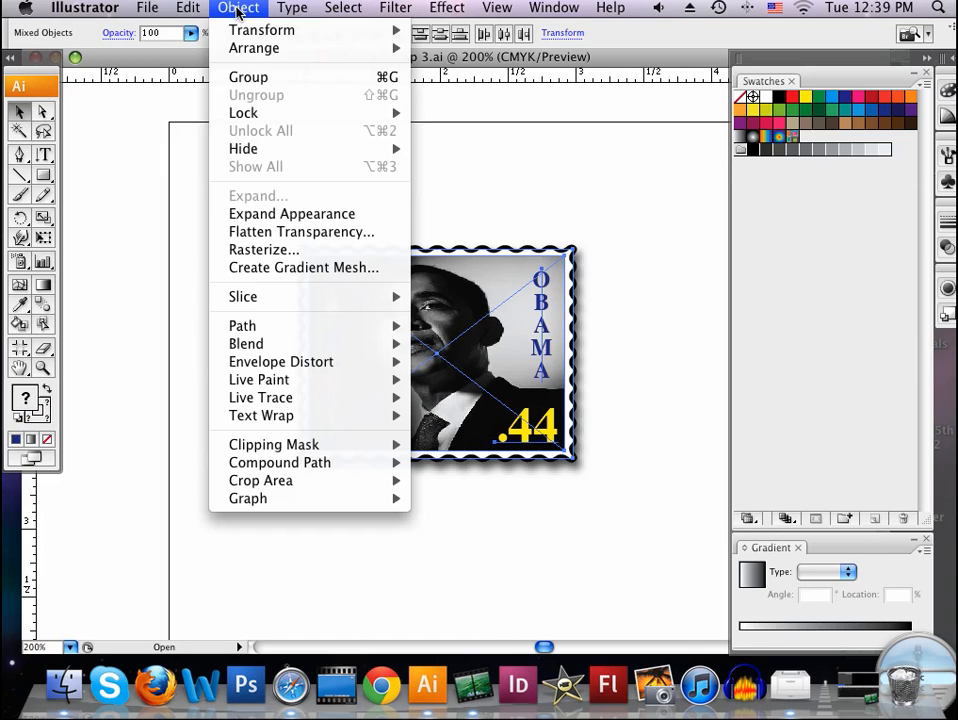